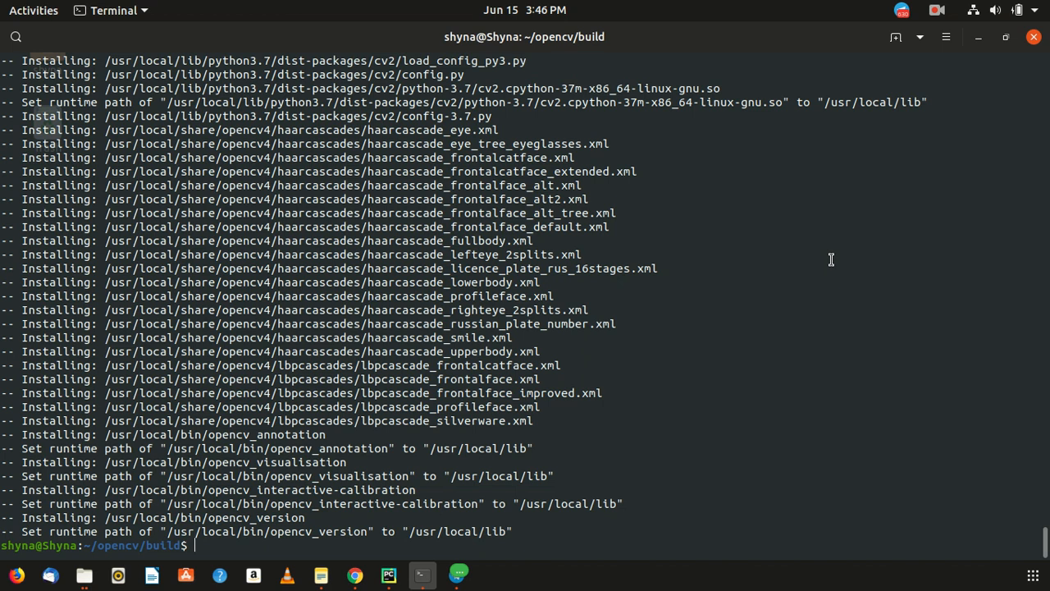
# Clear the old OpenCV build output from the terminal with 'clear'.
pyautogui.write('clear')
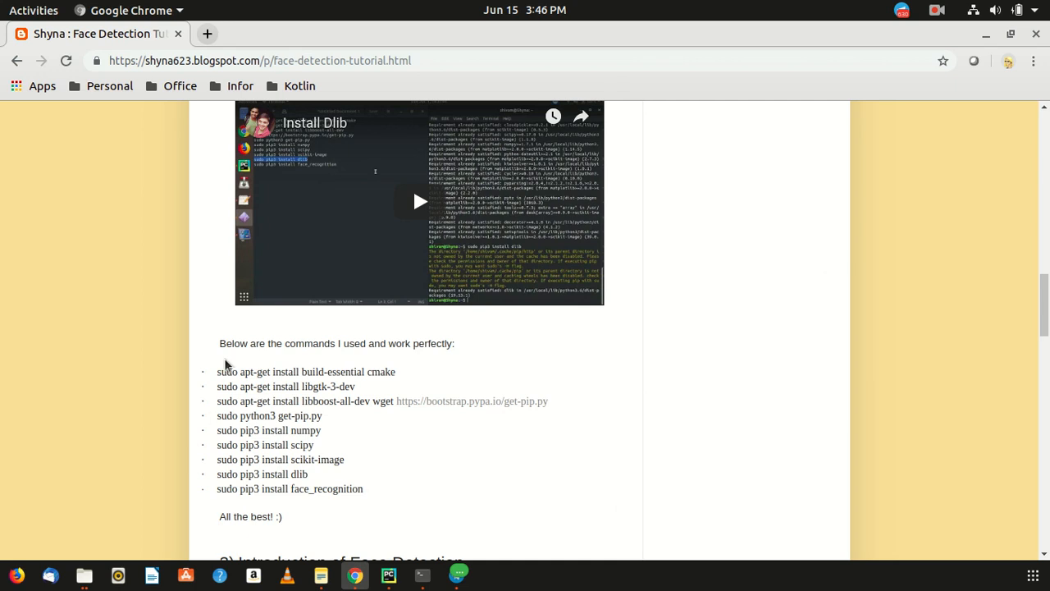
# Copy and run the tutorial's sudo apt-get install build-essential cmake command.
pyautogui.moveTo(217, 372); pyautogui.dragTo(320, 372)
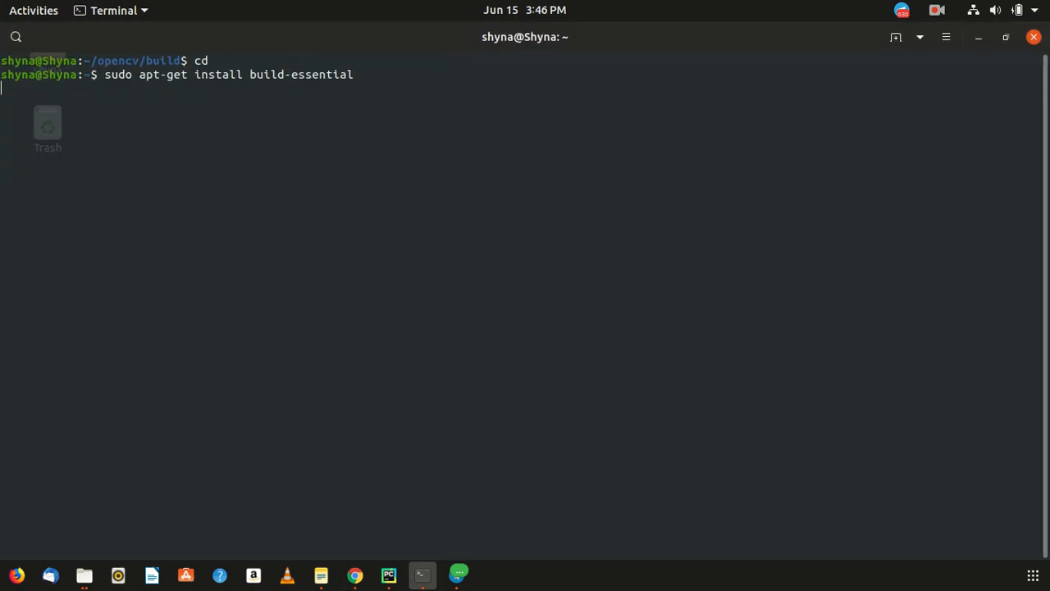
pyautogui.press('Return')
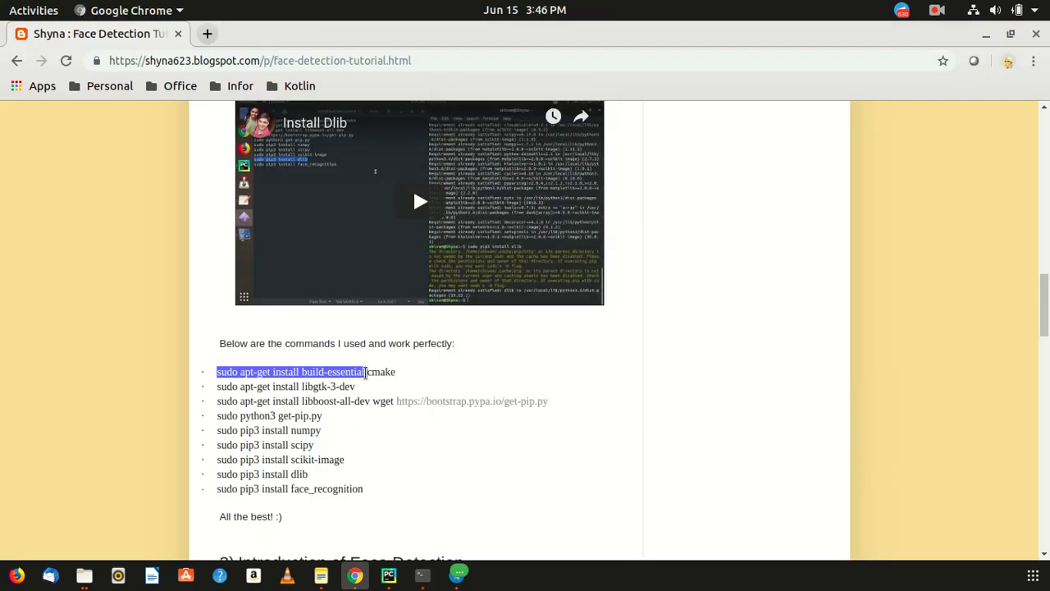
pyautogui.click(421, 575)
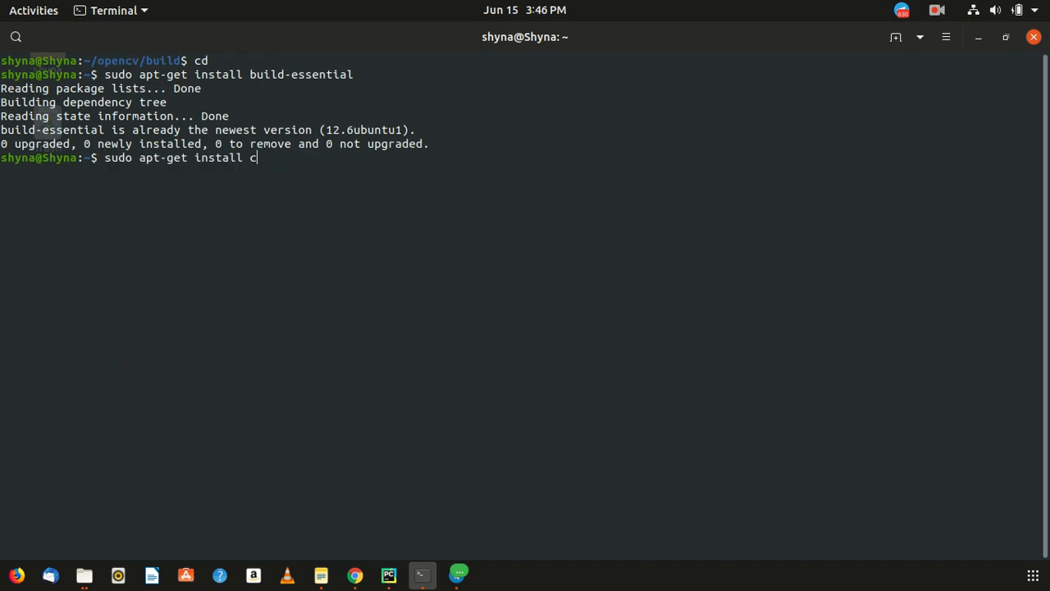
# Install libgtk-3-dev with sudo apt-get, answering Y to continue.
pyautogui.write('m')
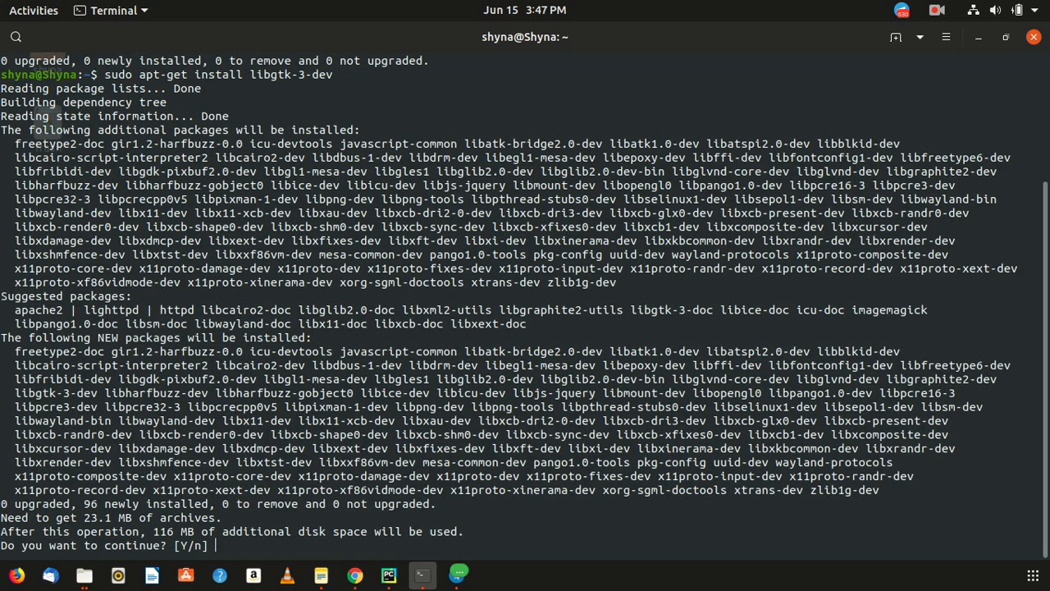
pyautogui.write('Y')
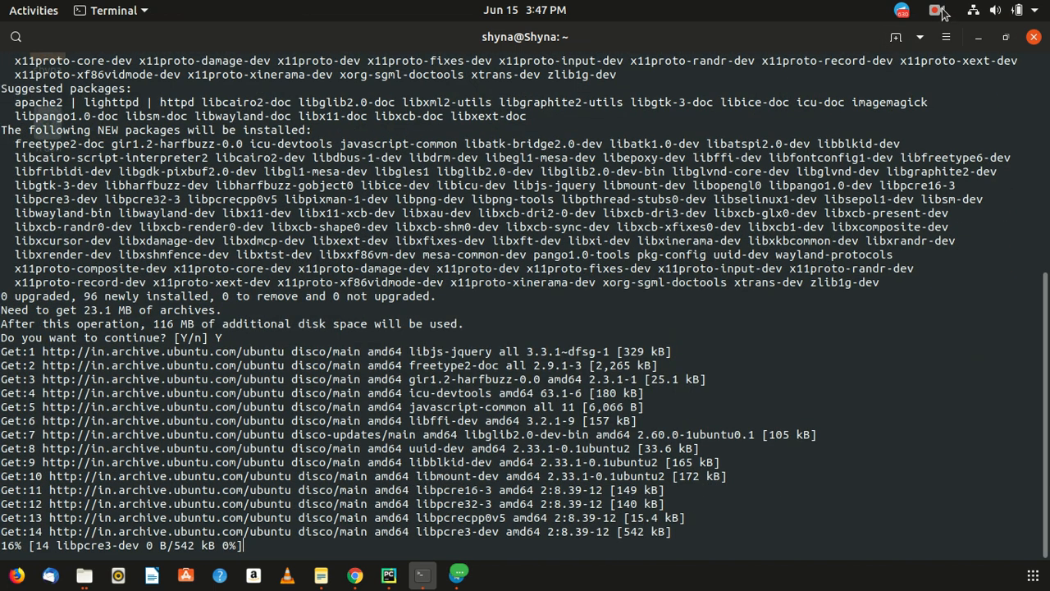
pyautogui.click(936, 10)
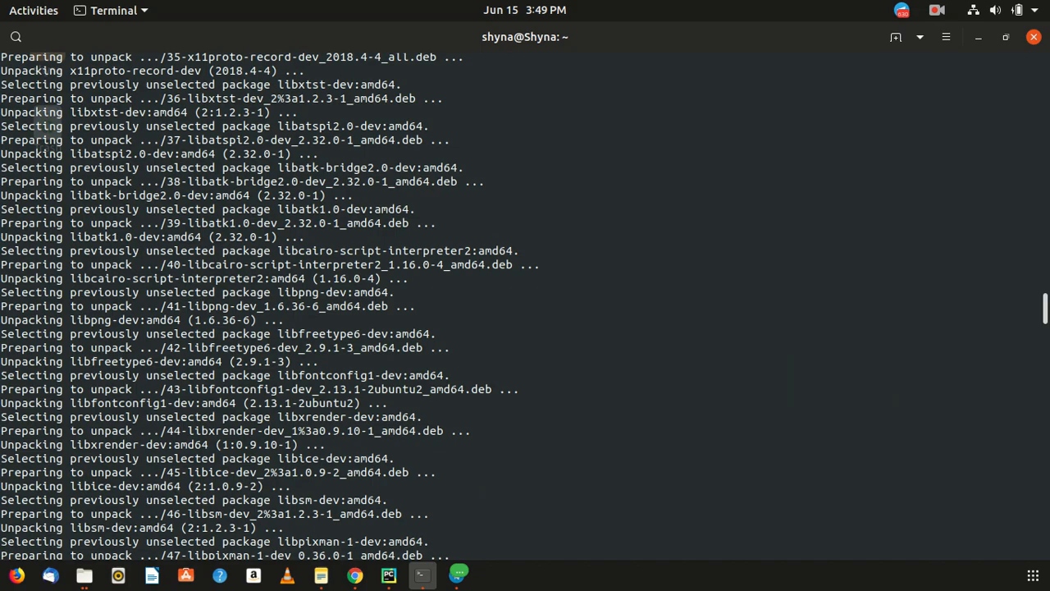
pyautogui.scroll(-3)
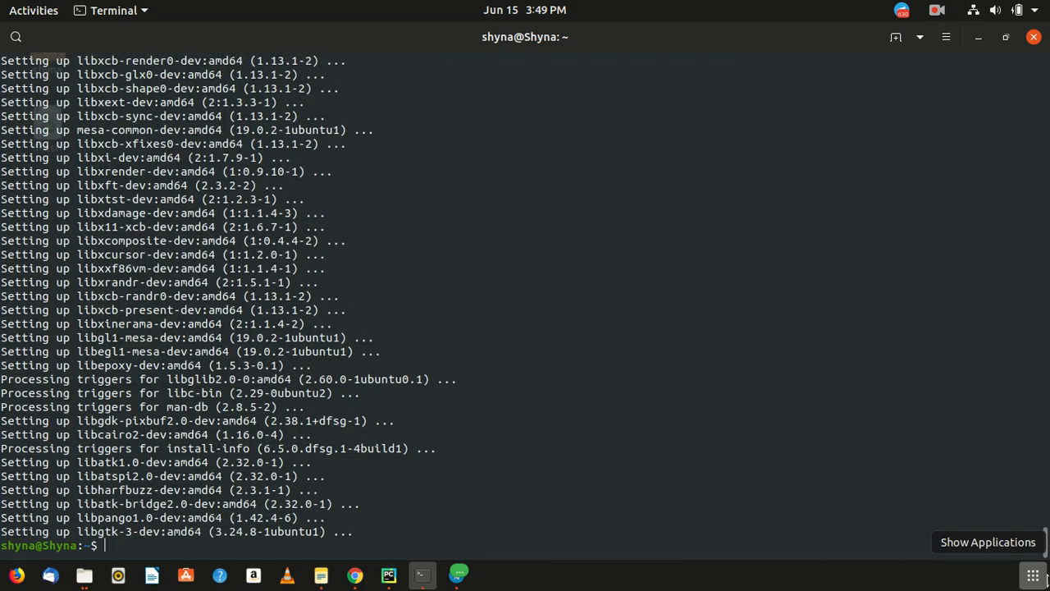
pyautogui.click(355, 575)
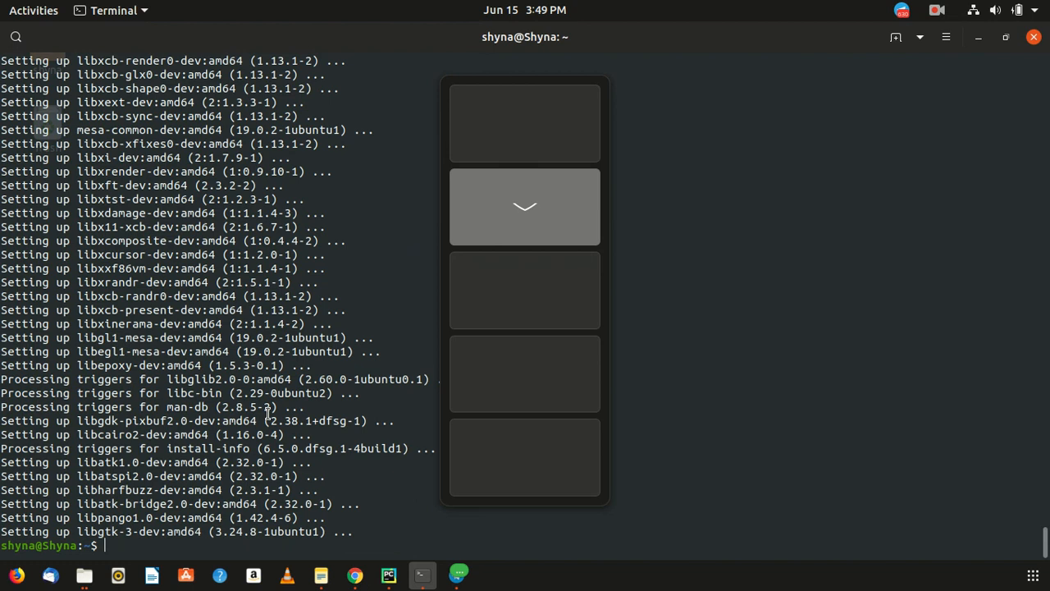
# Rerun 'sudo apt-get install libboost-all-dev' correctly and confirm the 146 packages with Y.
pyautogui.write('udo apt-get install libboost-all-dev')
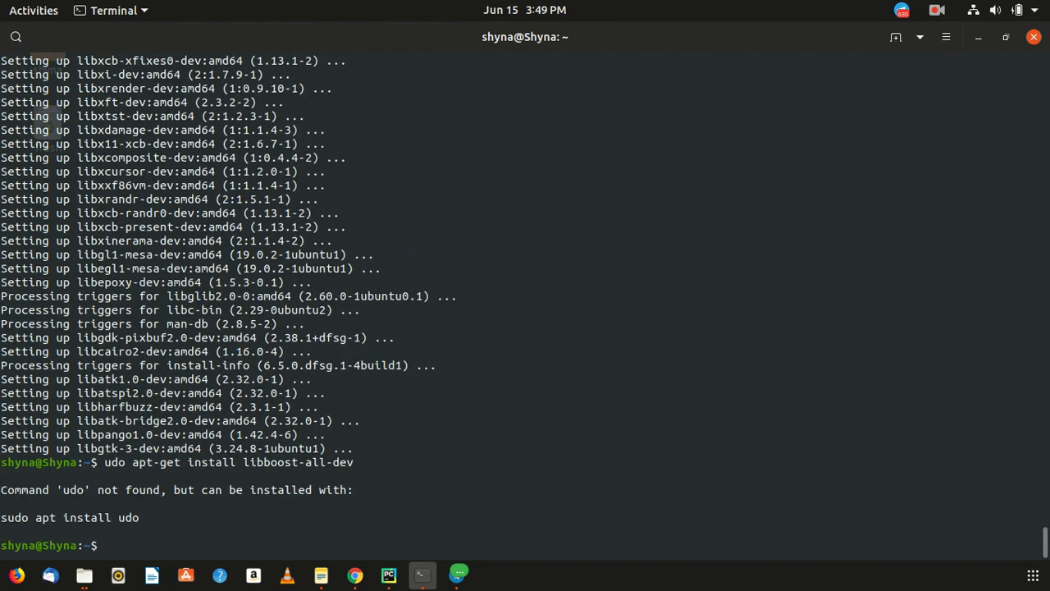
pyautogui.write('udo apt-get install libboost-all-dev')
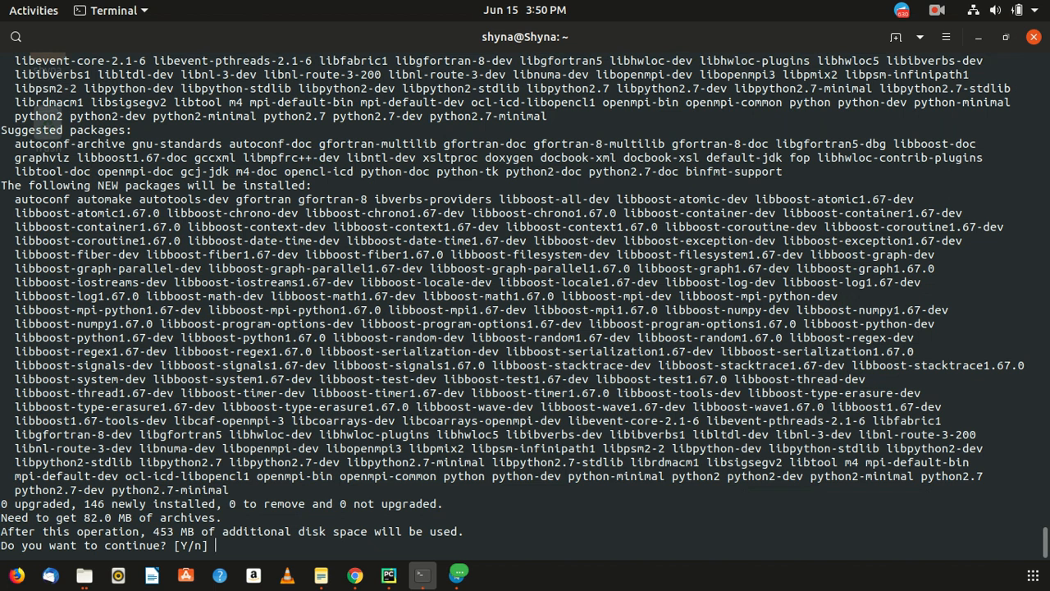
pyautogui.write('Y')
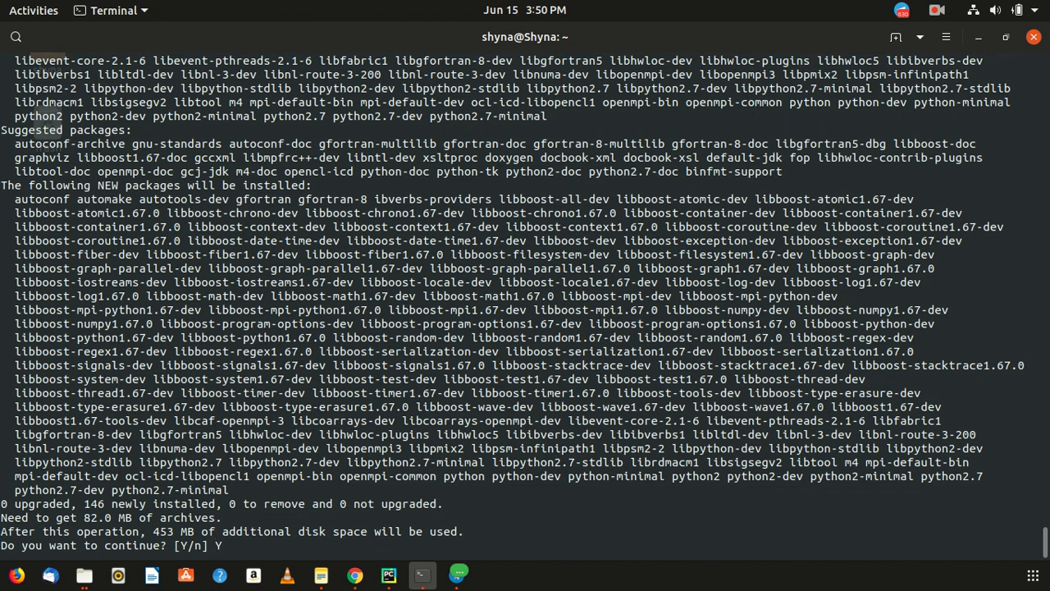
pyautogui.press('Return')
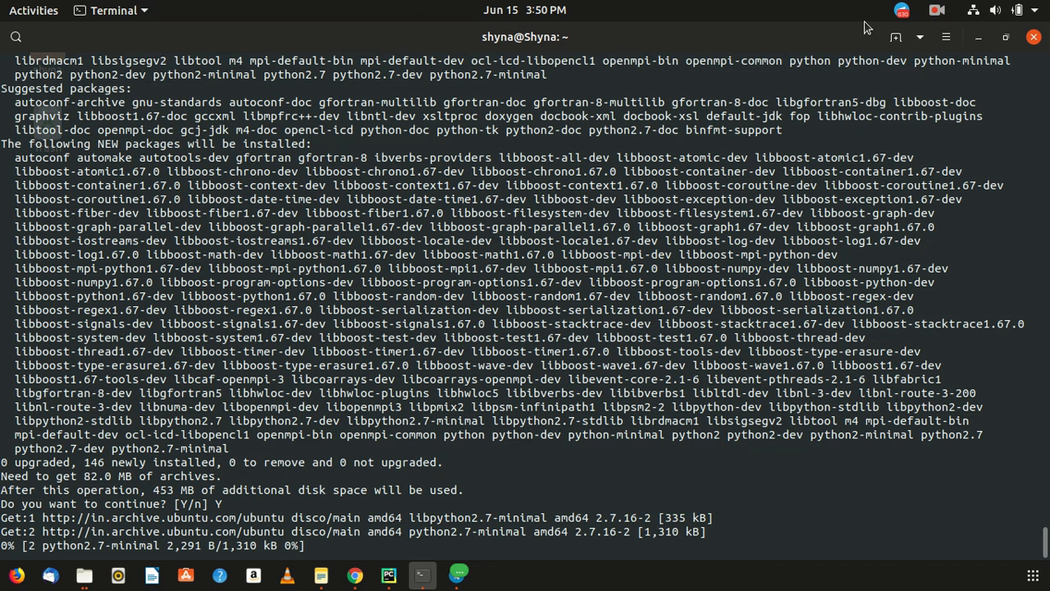
pyautogui.click(936, 10)
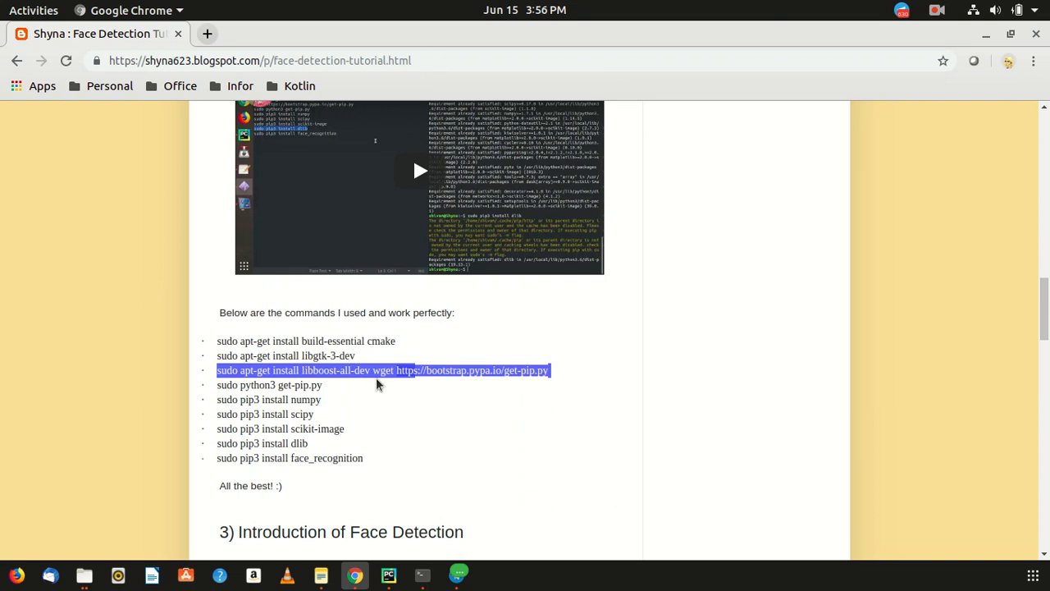
pyautogui.moveTo(402, 381)
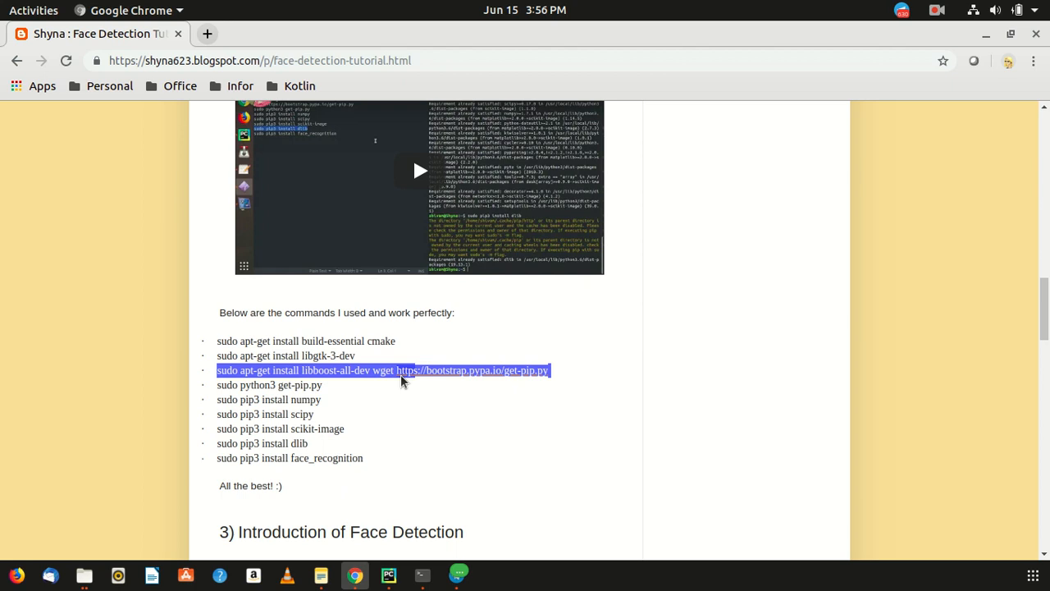
# Download get-pip.py with sudo wget and run it with python3, upgrading pip to 19.1.1.
pyautogui.click(421, 575)
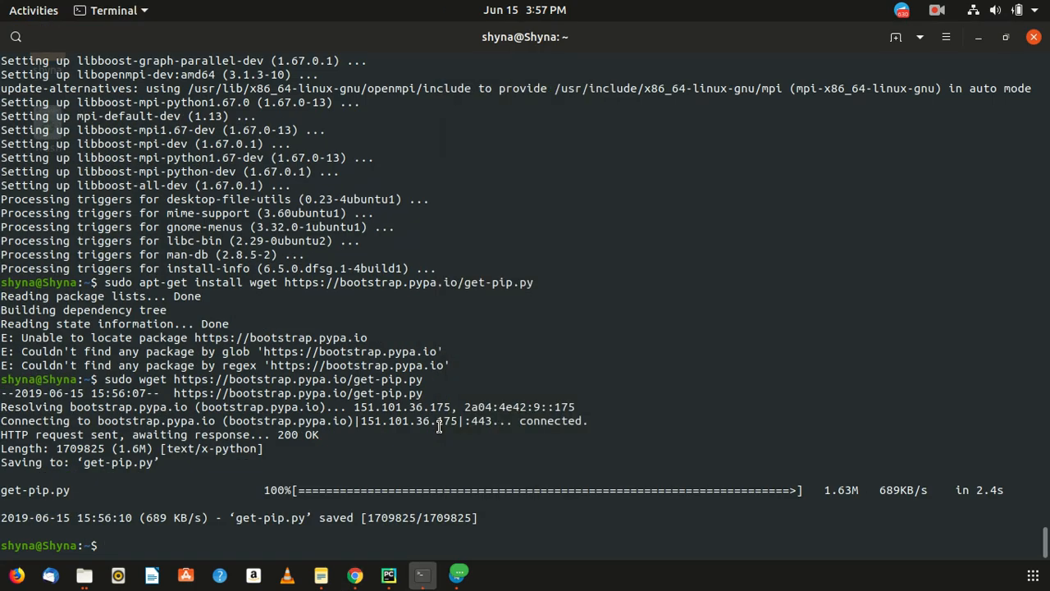
pyautogui.write('sudo wget https://bootstrap.pypa.io/get-pip.py')
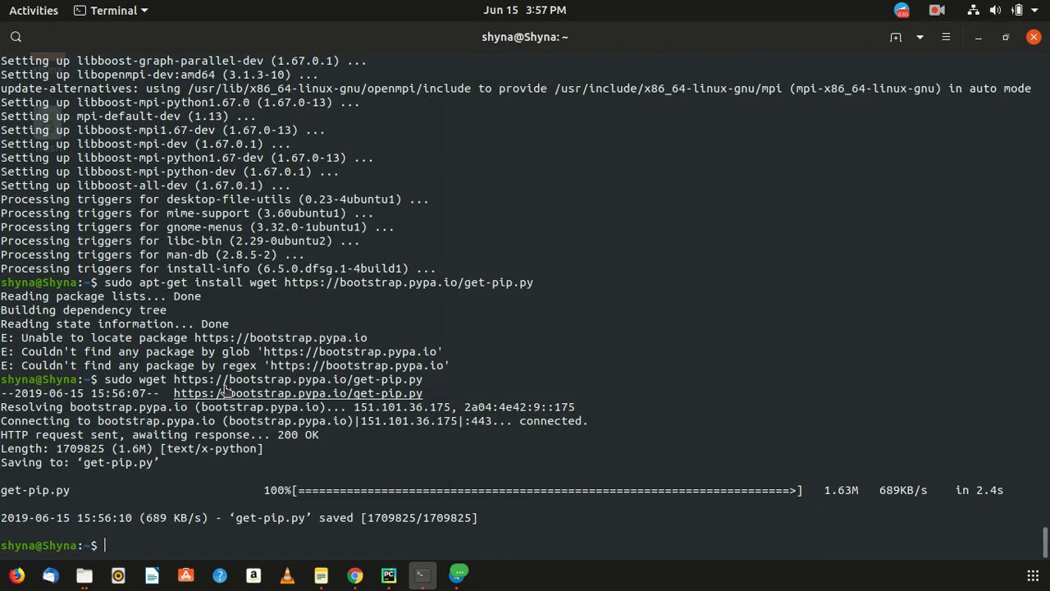
pyautogui.write('sudo python3 get-pip.py')
pyautogui.write('sudo pip3 install numpy')
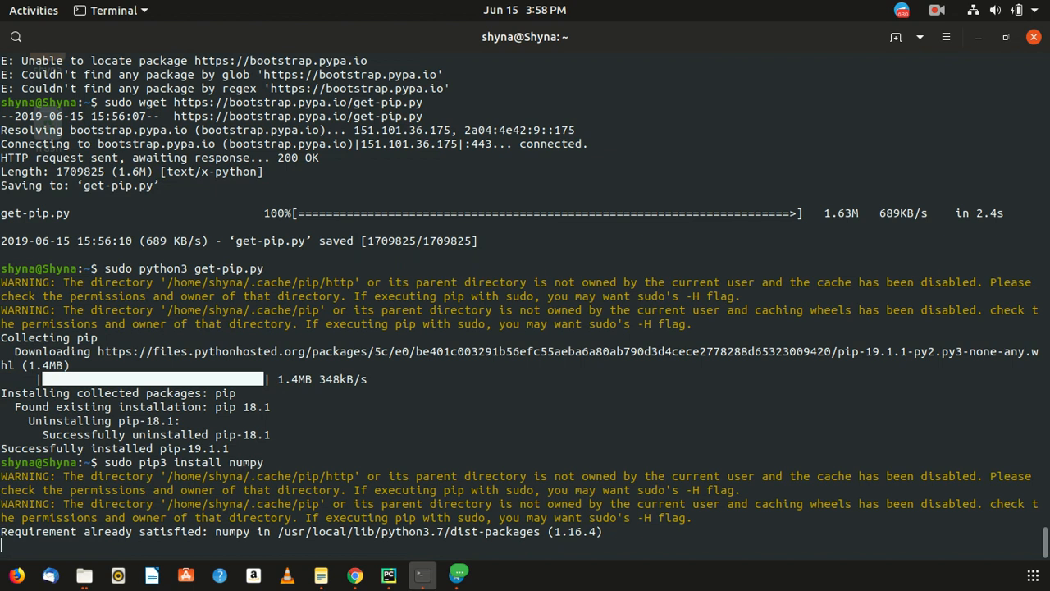
pyautogui.press('Return')
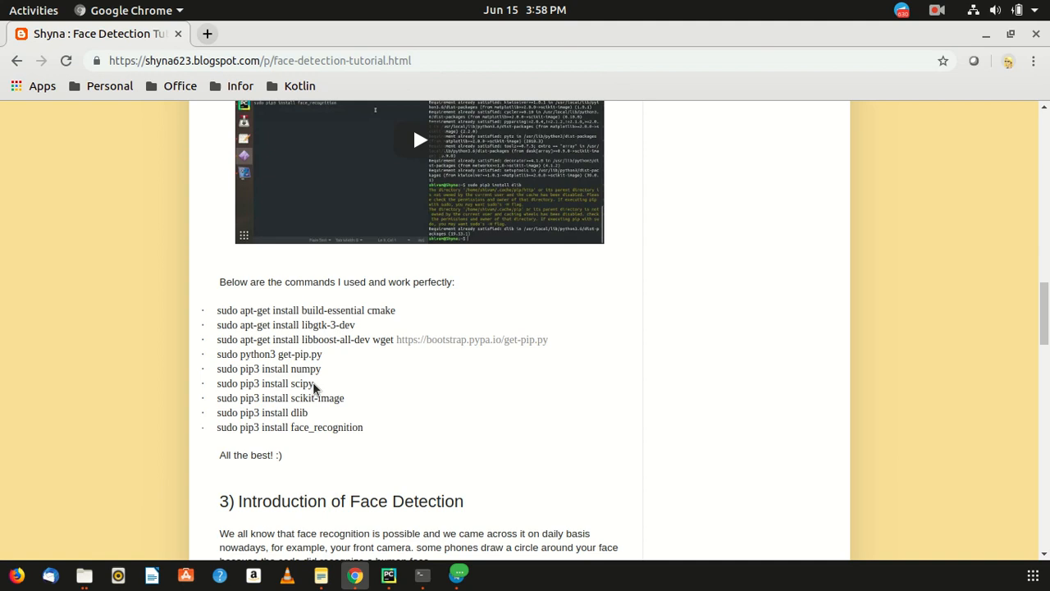
# Select 'sudo pip3 install scikit-image' on the tutorial page and check the scipy download.
pyautogui.doubleClick(264, 383)
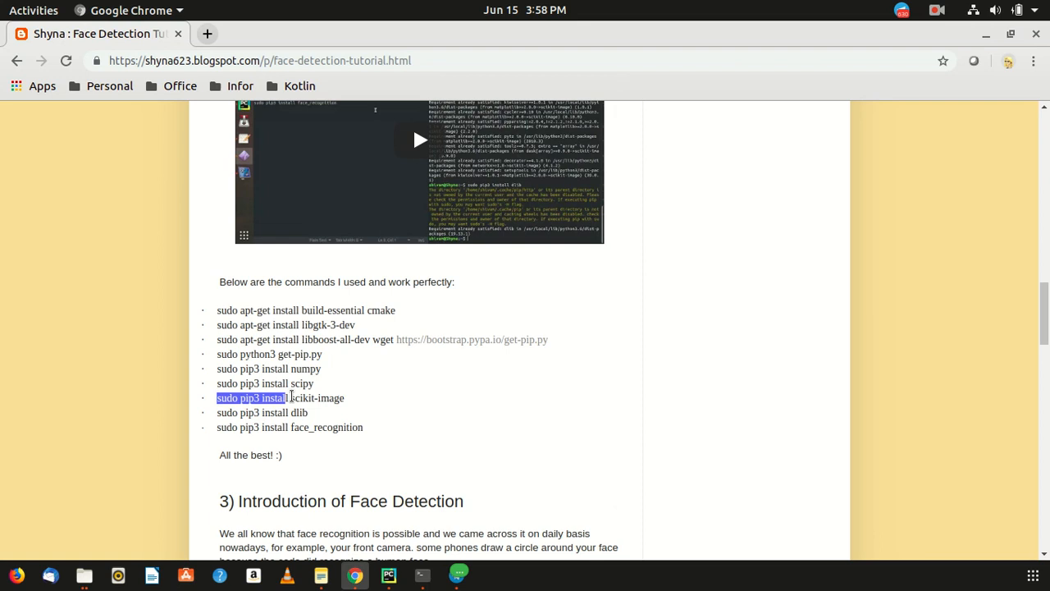
pyautogui.moveTo(280, 398); pyautogui.dragTo(345, 398)
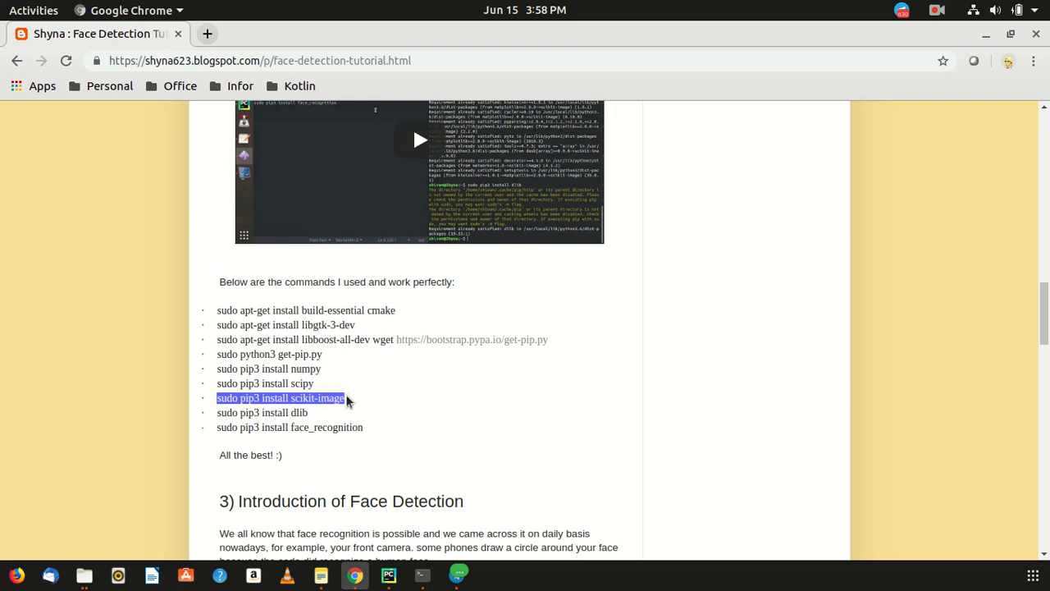
pyautogui.click(421, 574)
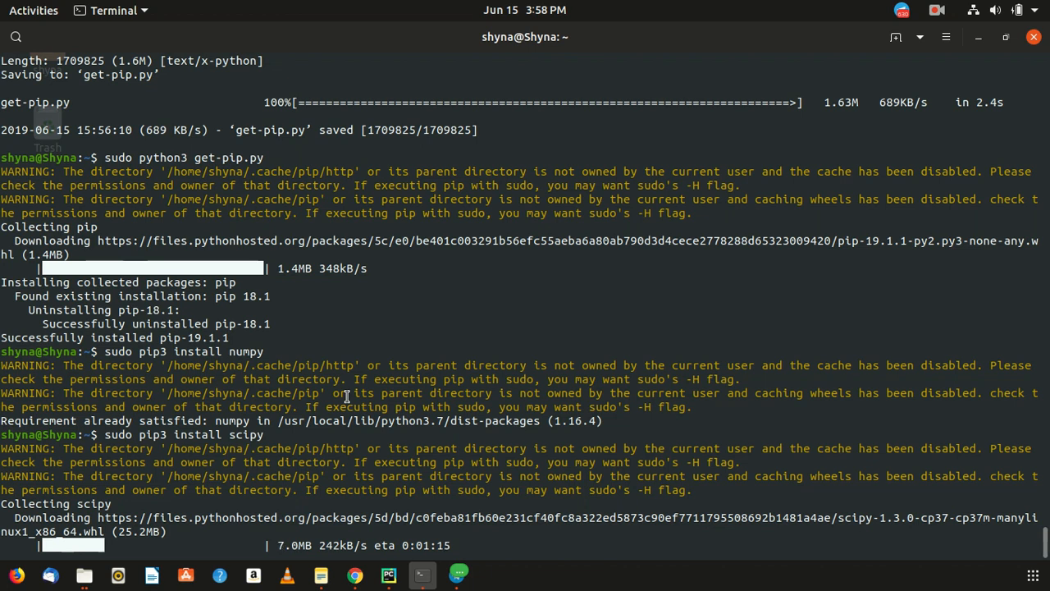
pyautogui.click(353, 574)
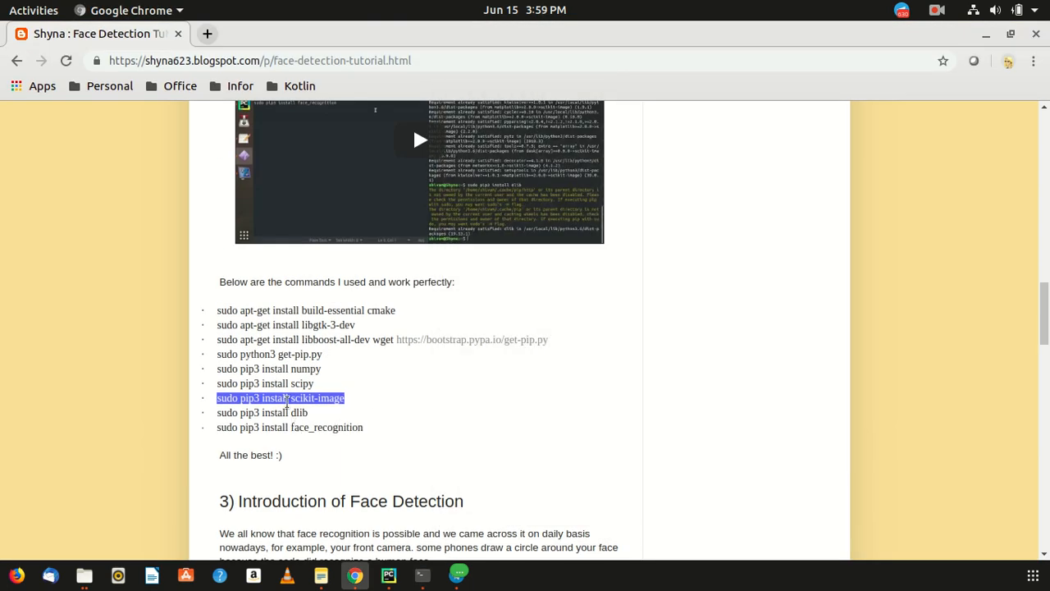
pyautogui.moveTo(310, 416)
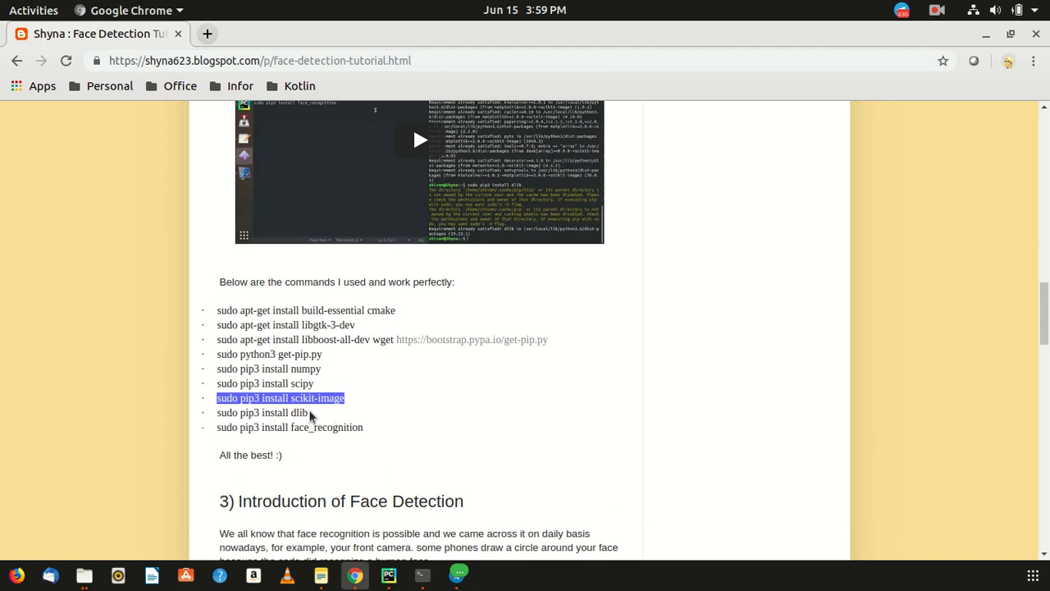
pyautogui.moveTo(339, 417)
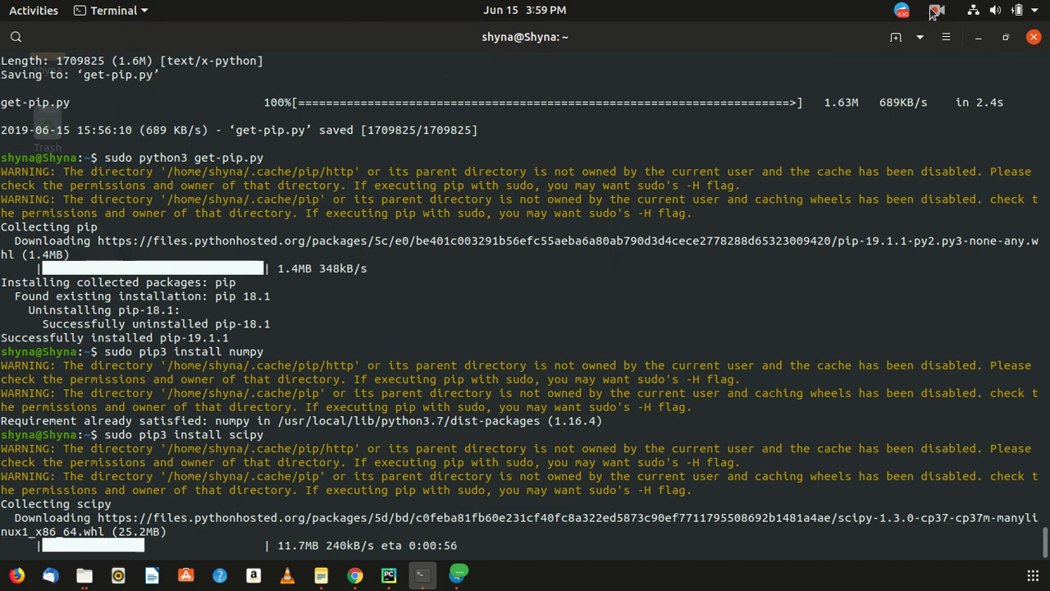
# Follow scipy 1.3.0 and scikit-image 0.15.0 with its dependencies until installation completes.
pyautogui.click(935, 9)
pyautogui.write('sudo pip3 install scikit-image')
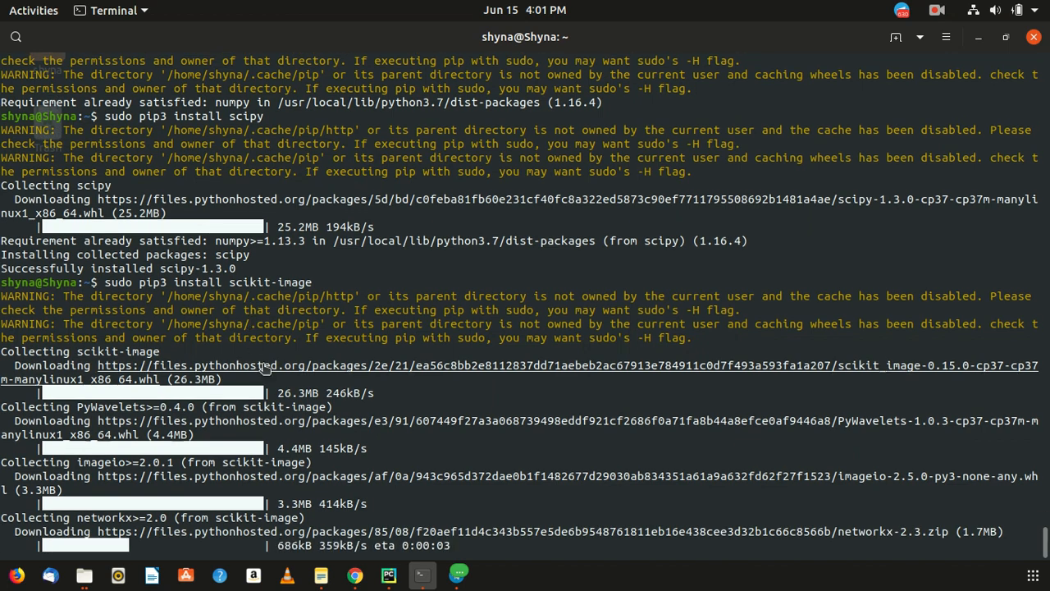
pyautogui.moveTo(190, 135)
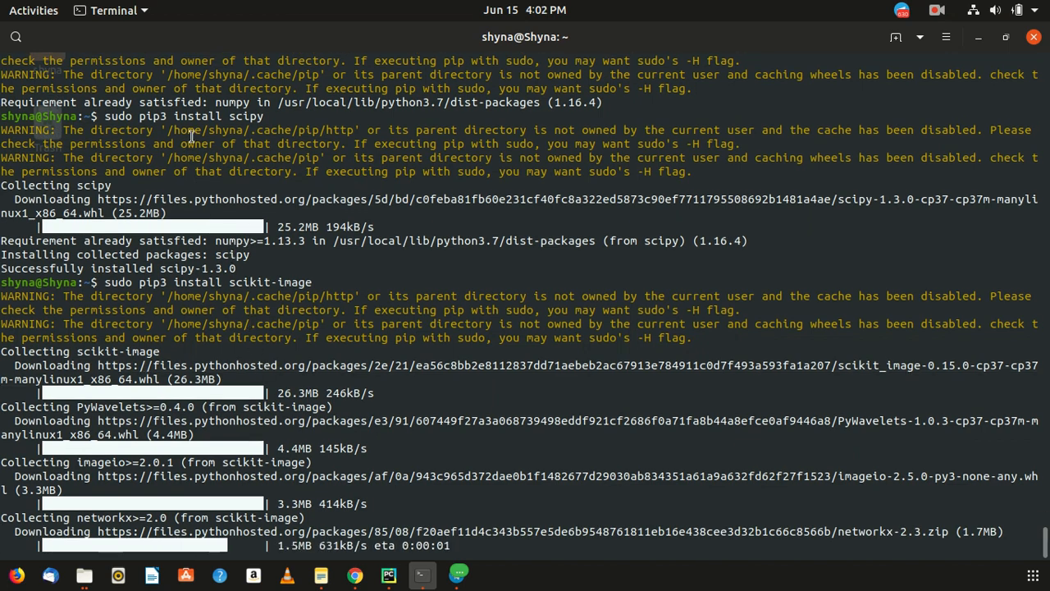
pyautogui.scroll(-3)
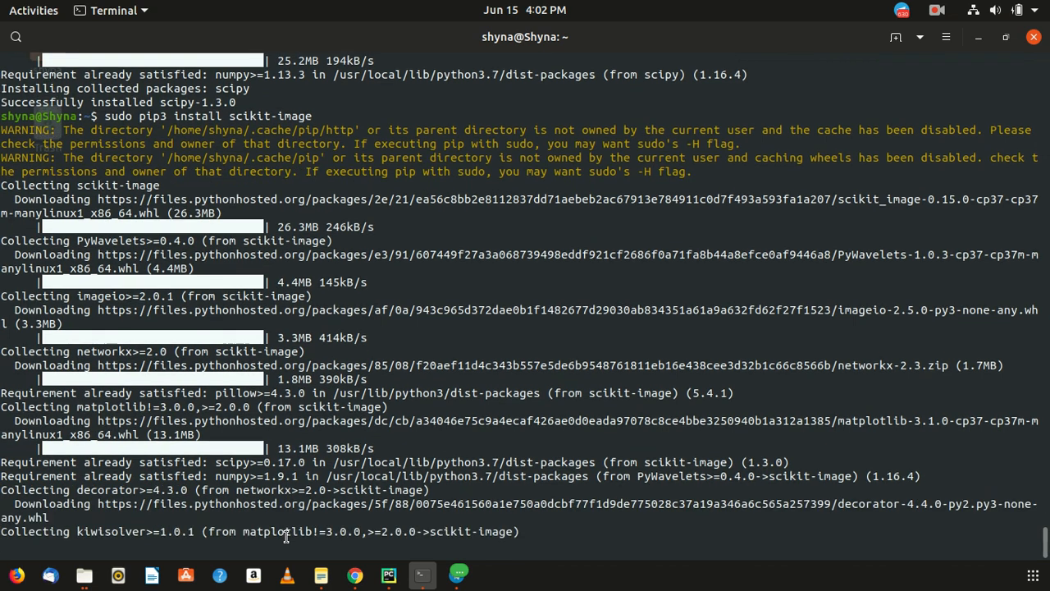
pyautogui.scroll(-3)
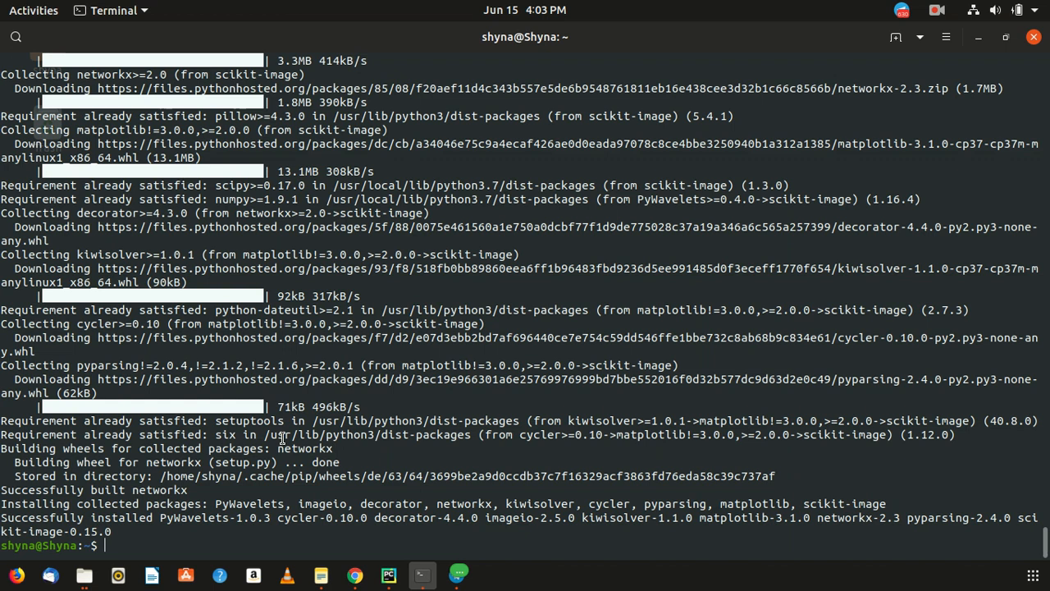
# Run 'sudo pip3 install dlib', getting dlib 19.17.0 installed and reported satisfied.
pyautogui.write('sudo pip3 install dlib')
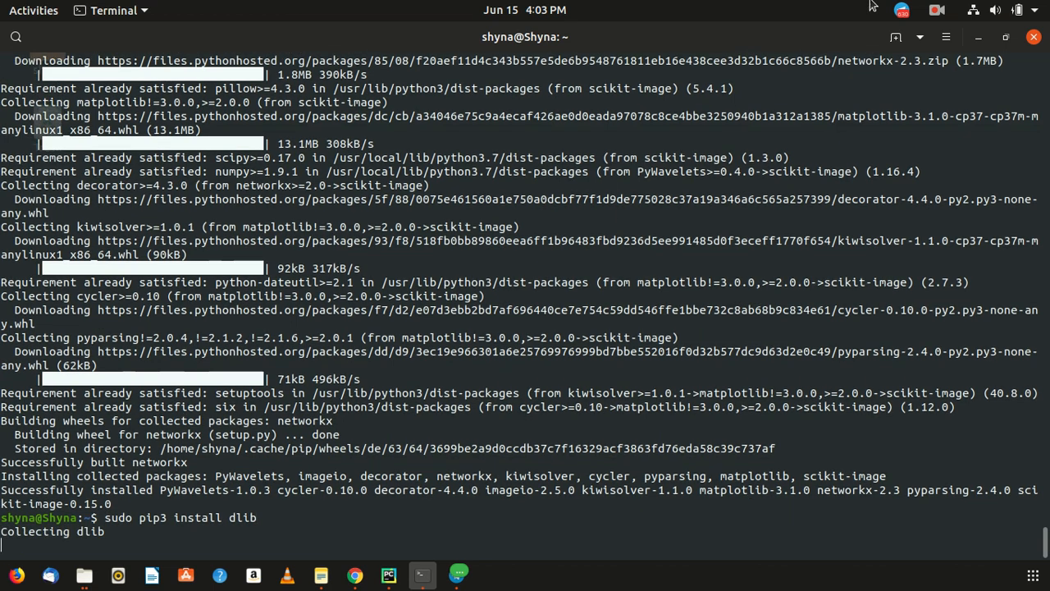
pyautogui.click(937, 10)
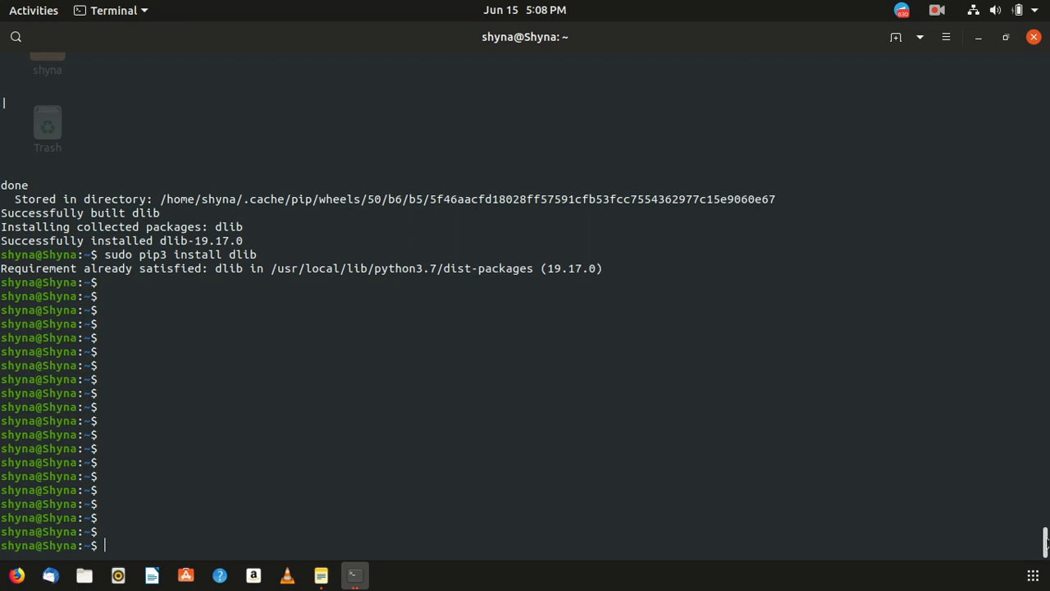
pyautogui.scroll(-3)
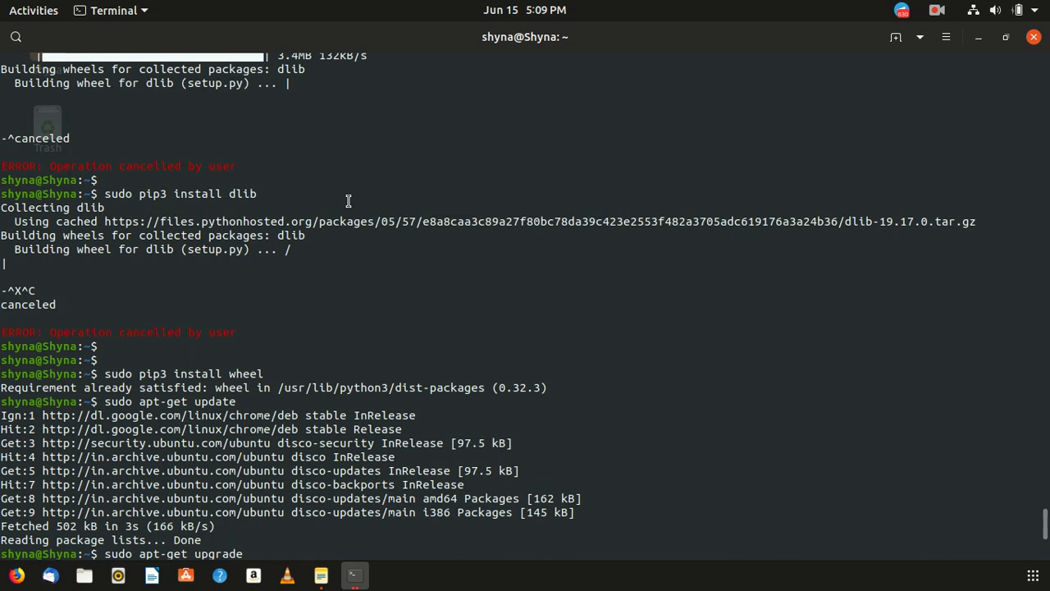
pyautogui.moveTo(251, 394)
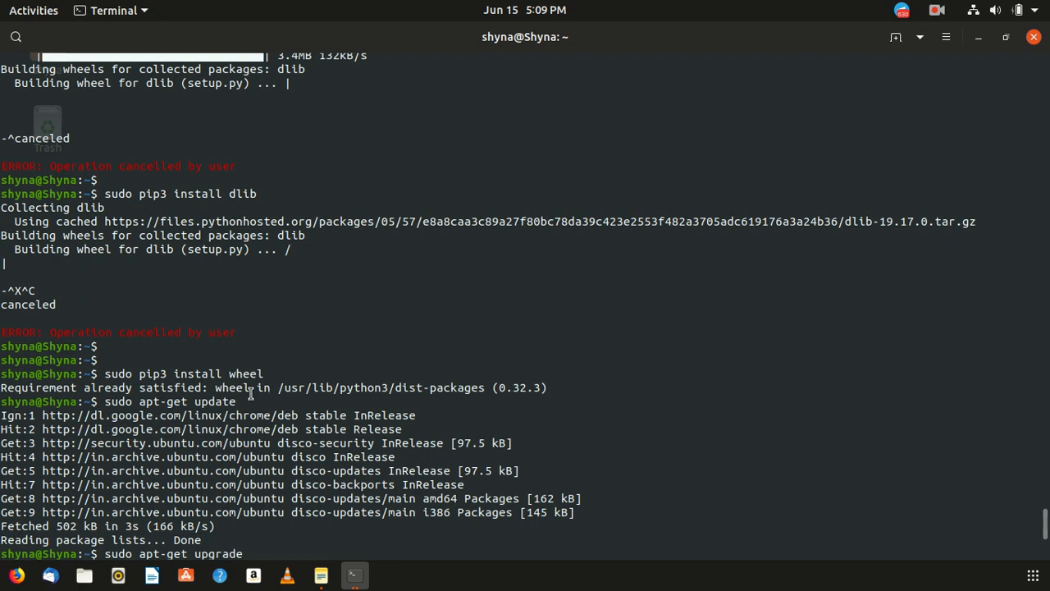
pyautogui.doubleClick(246, 373)
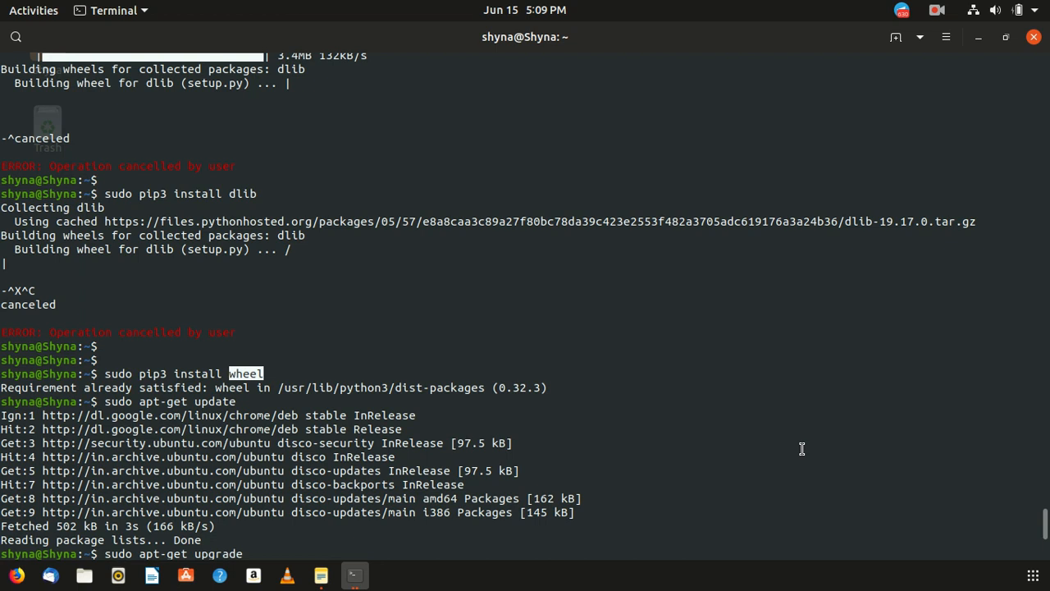
pyautogui.moveTo(836, 476)
pyautogui.write('sudo pip3 install dlib')
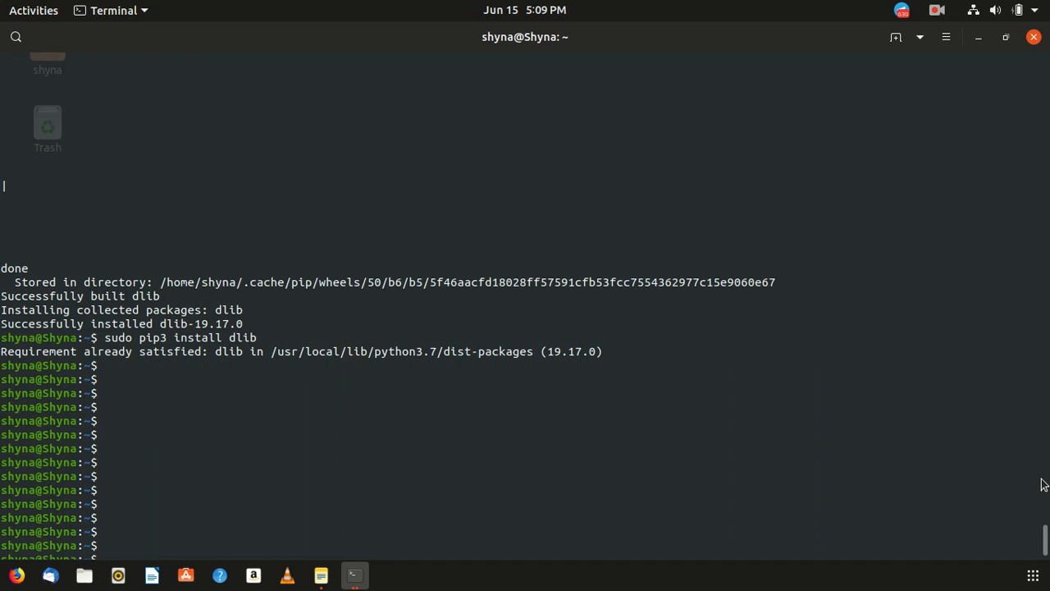
pyautogui.moveTo(126, 324)
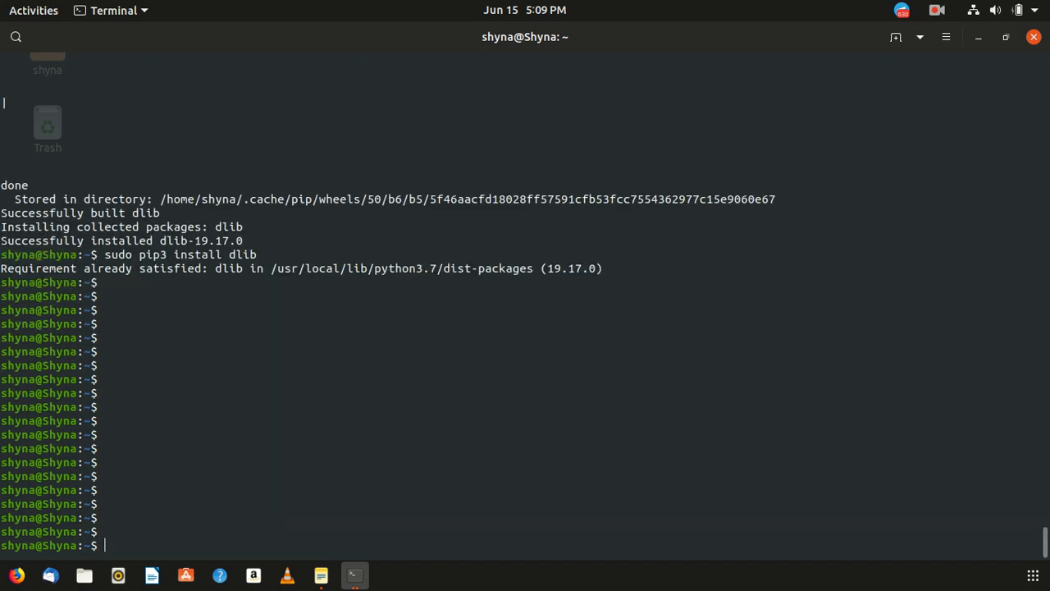
pyautogui.moveTo(212, 500)
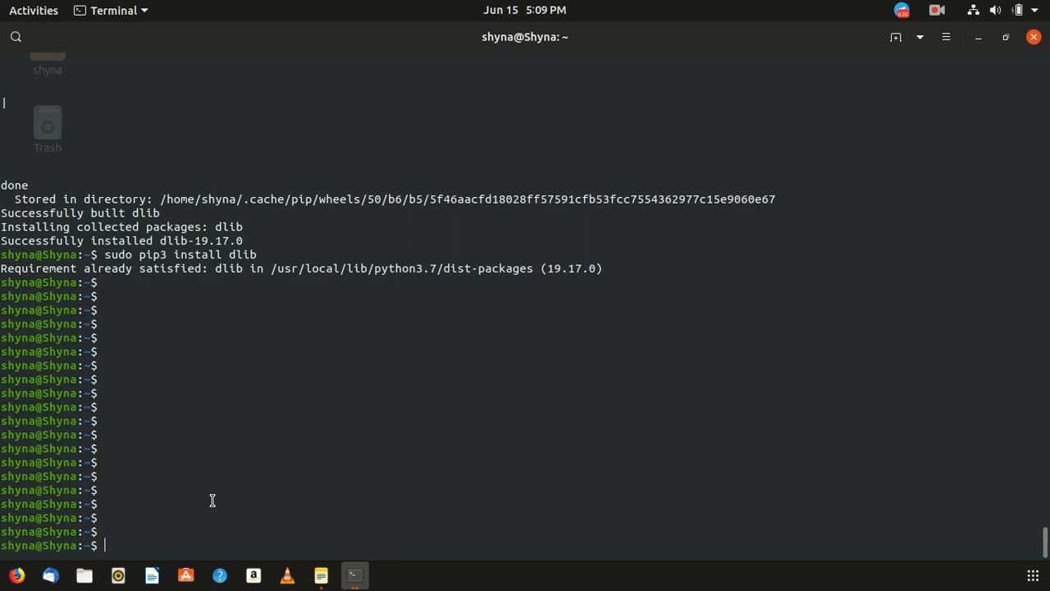
# Begin typing 'sudo pip3 insta', then close the Terminal window.
pyautogui.write('sudo pip3 insta')
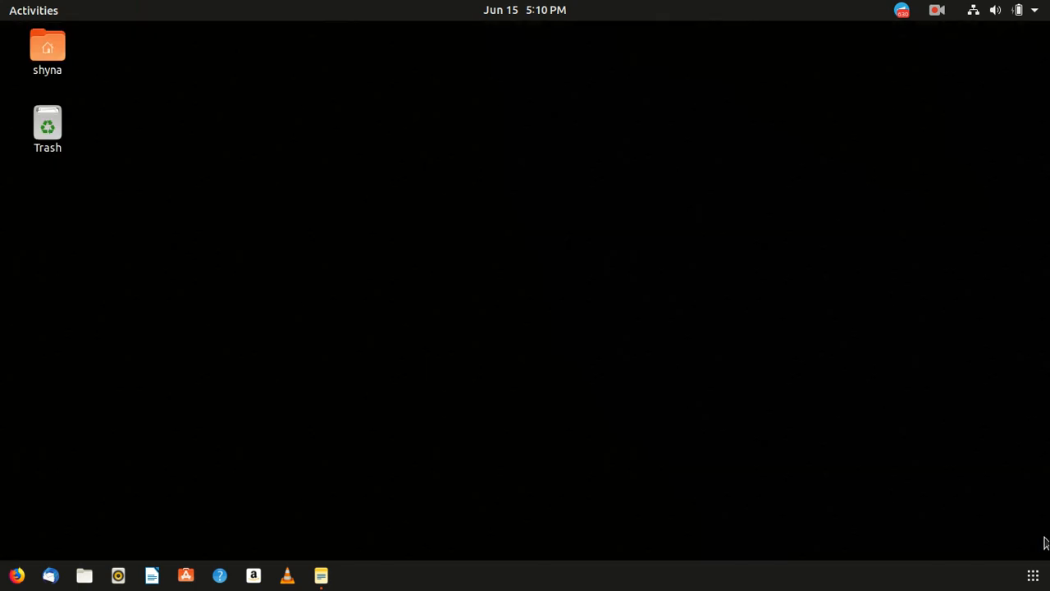
# Open the Notes app holding saved commands like sudo visudo and python3-pip install.
pyautogui.click(34, 9)
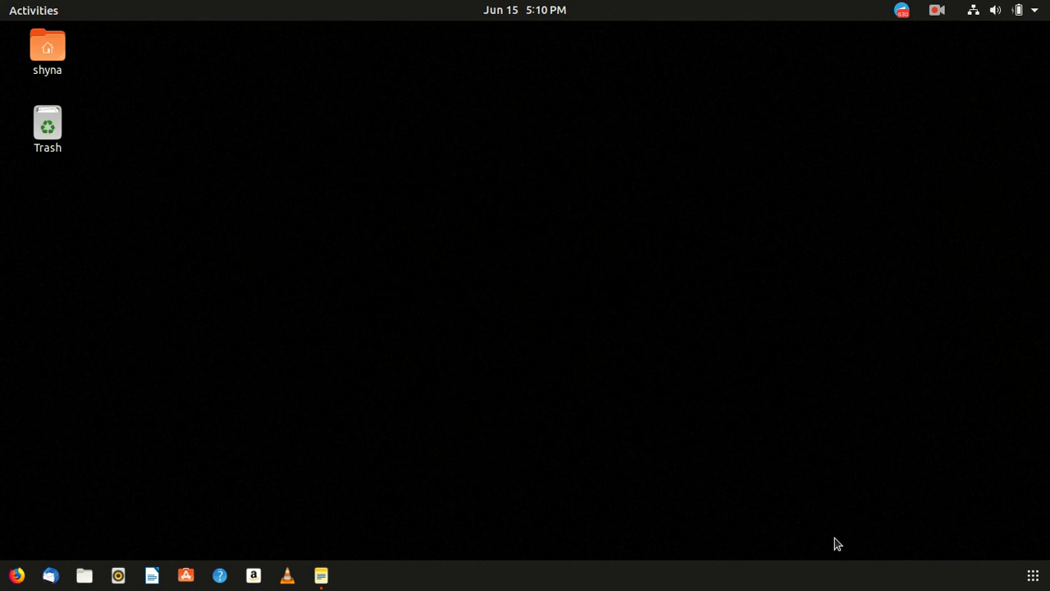
pyautogui.moveTo(459, 326)
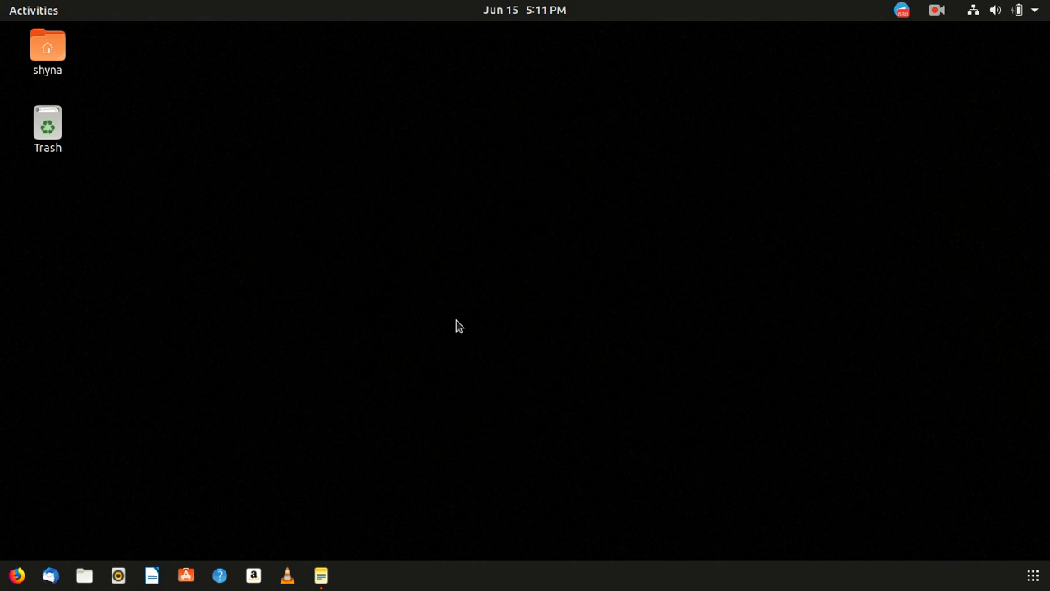
pyautogui.moveTo(394, 389)
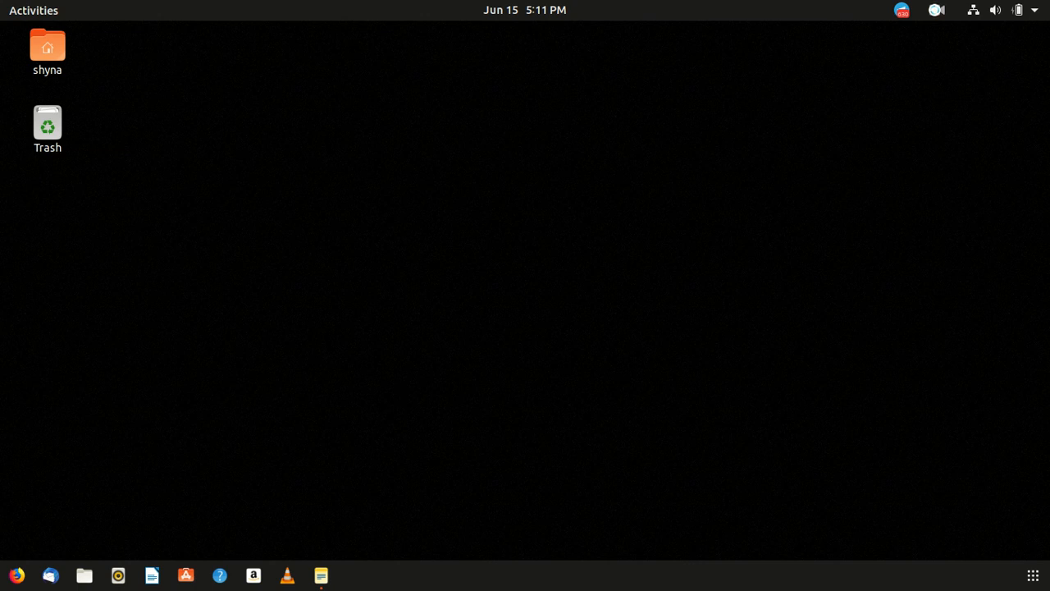
pyautogui.click(320, 575)
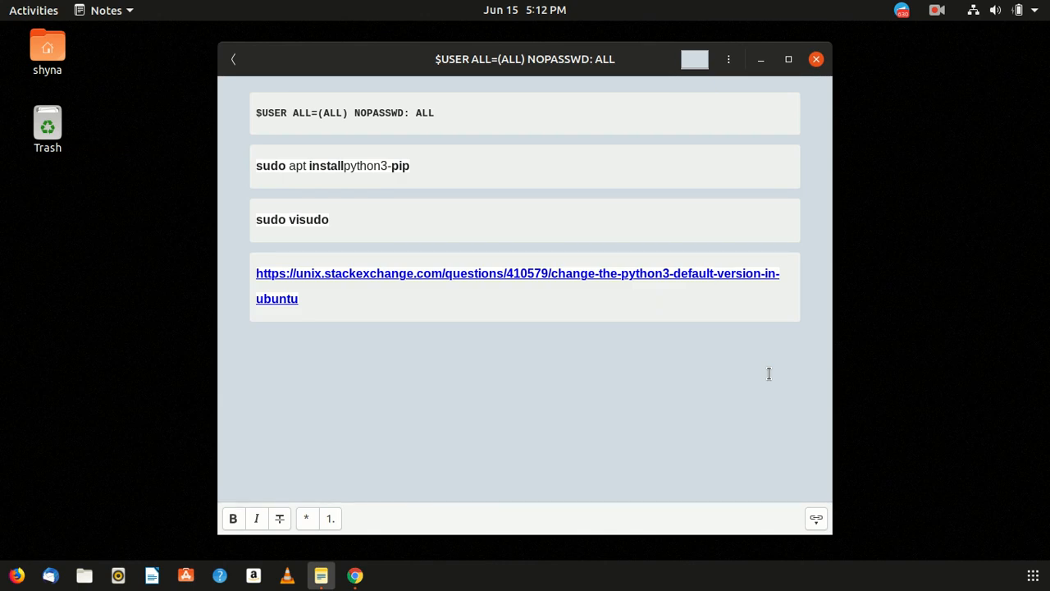
# Launch a new Terminal window with a clean, empty prompt.
pyautogui.click(816, 58)
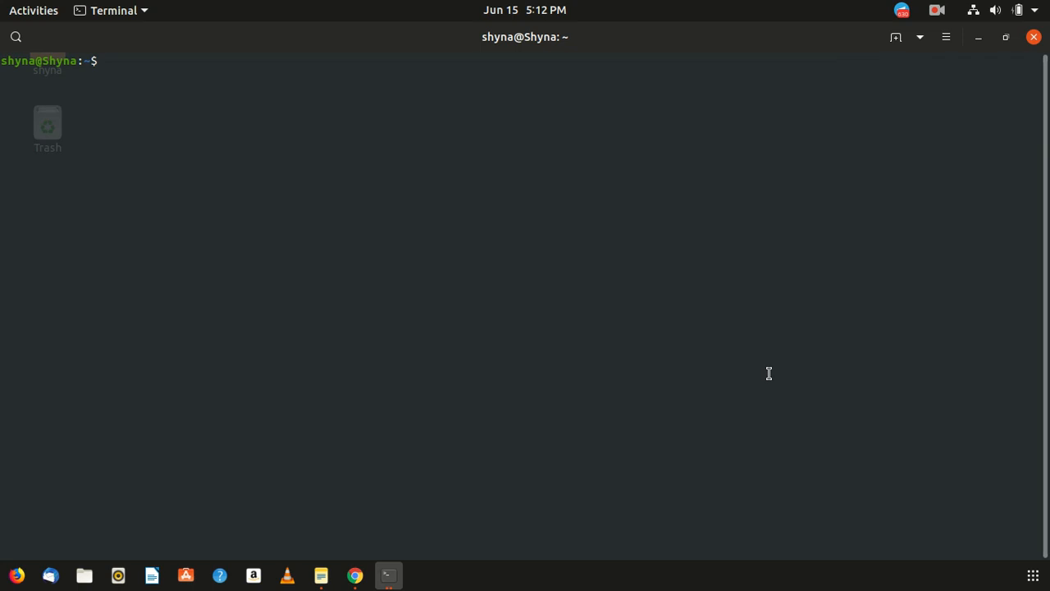
# Search pip3 for WhatsApp packages such as yowsup, then retype 'pip3 search whatsap'.
pyautogui.write('pip')
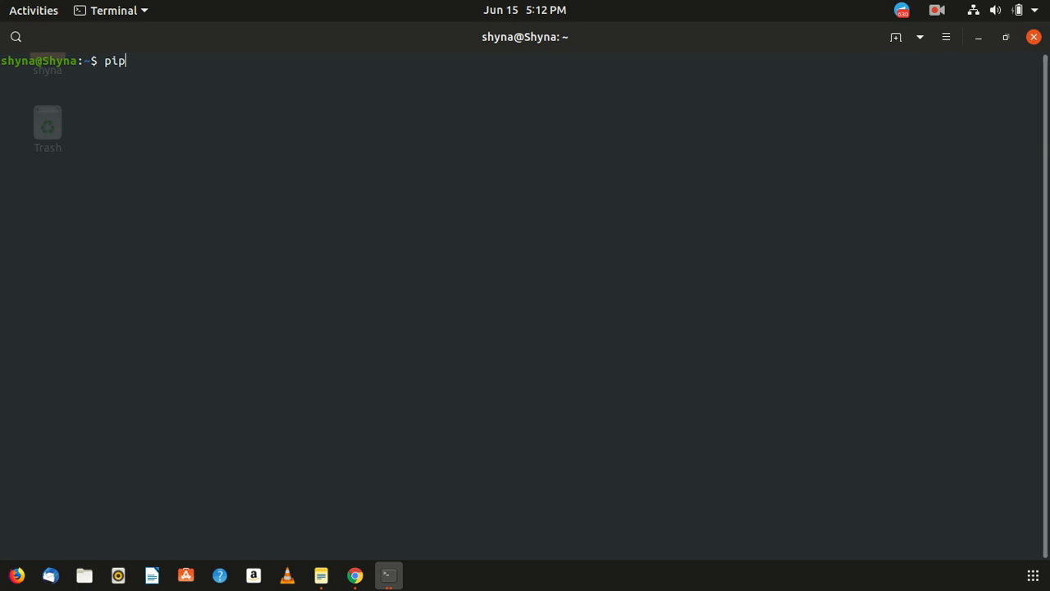
pyautogui.write('3 search')
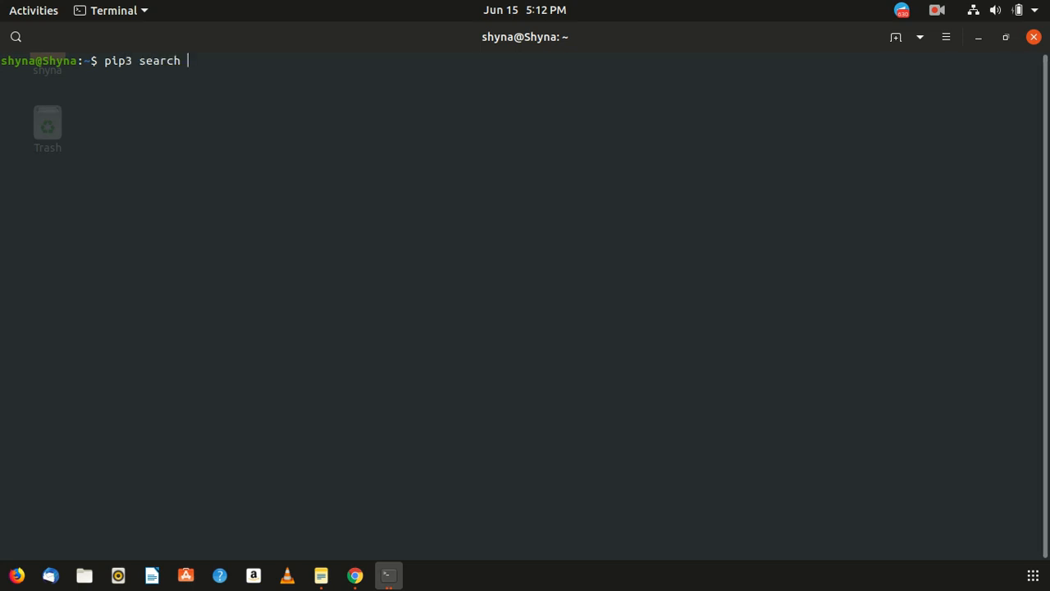
pyautogui.write('r')
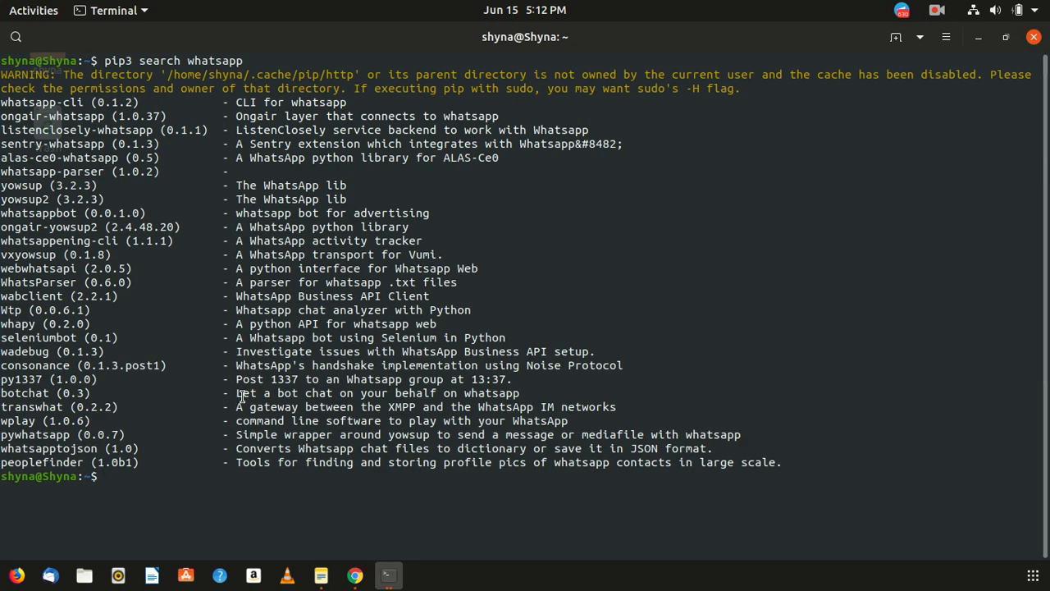
pyautogui.moveTo(250, 402)
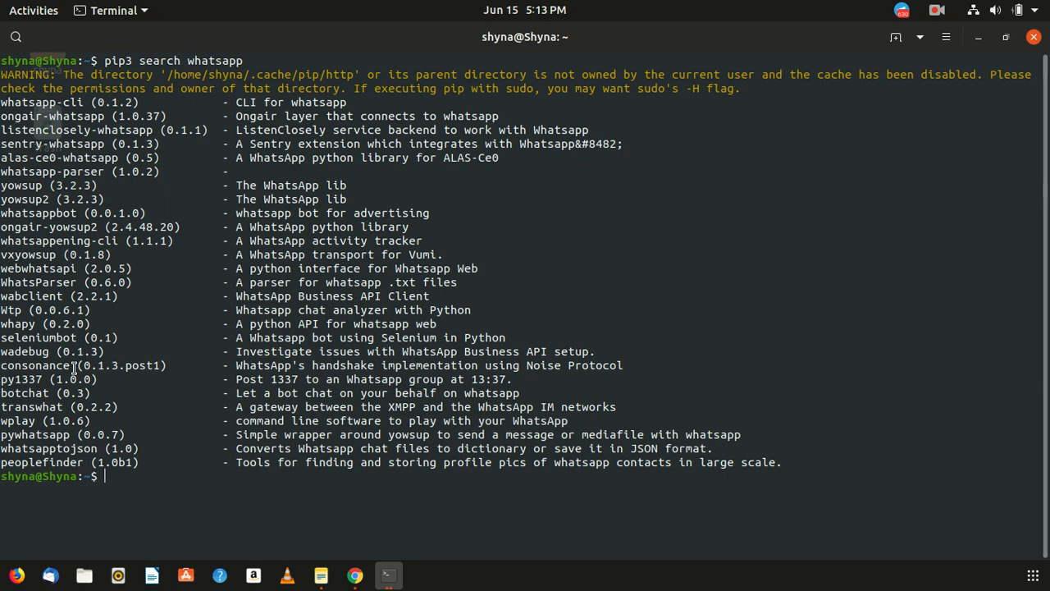
pyautogui.moveTo(162, 254)
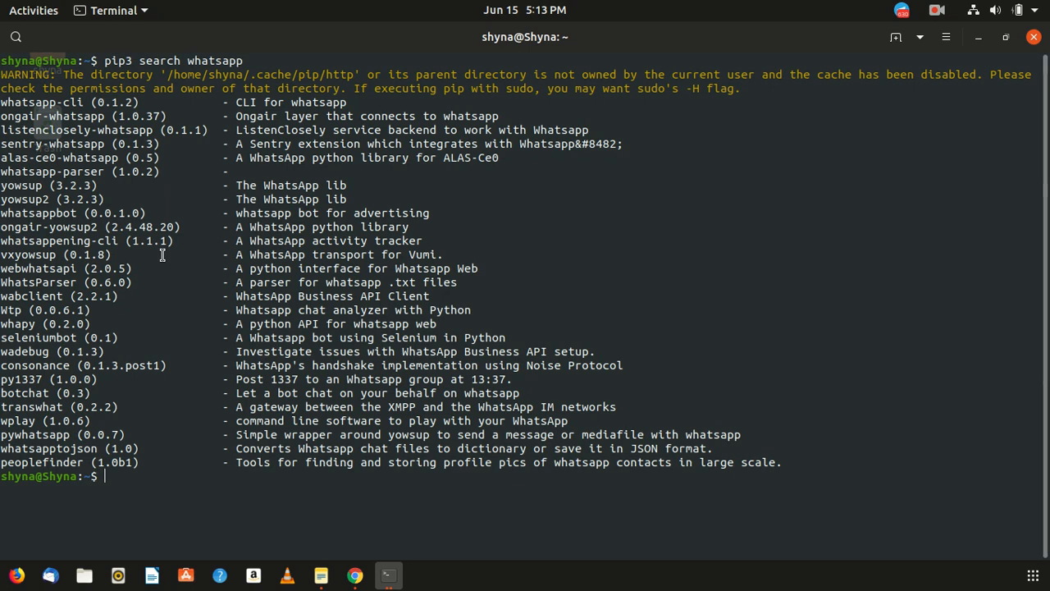
pyautogui.moveTo(114, 205)
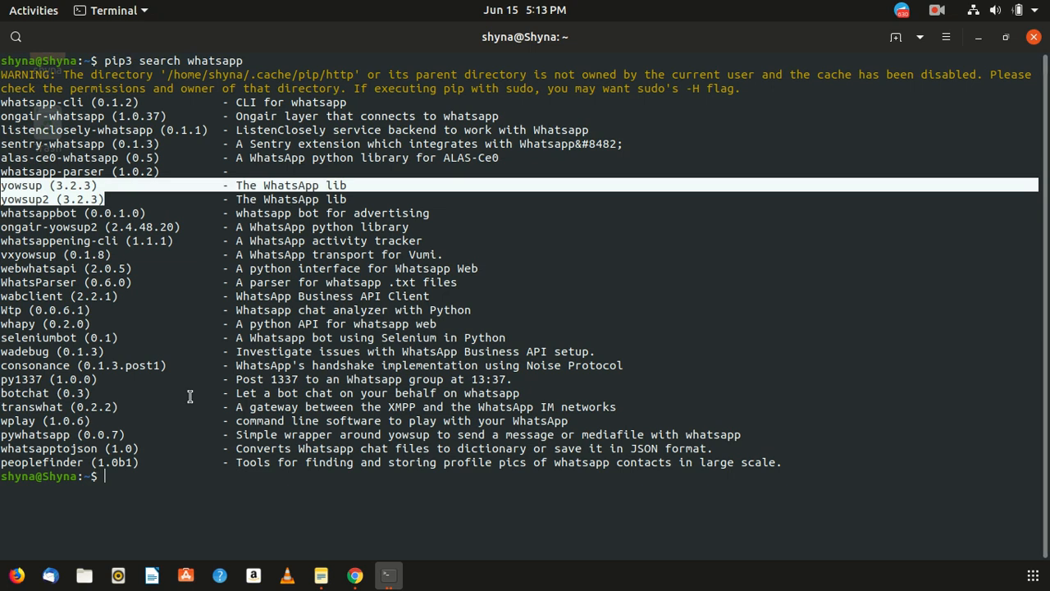
pyautogui.moveTo(352, 448)
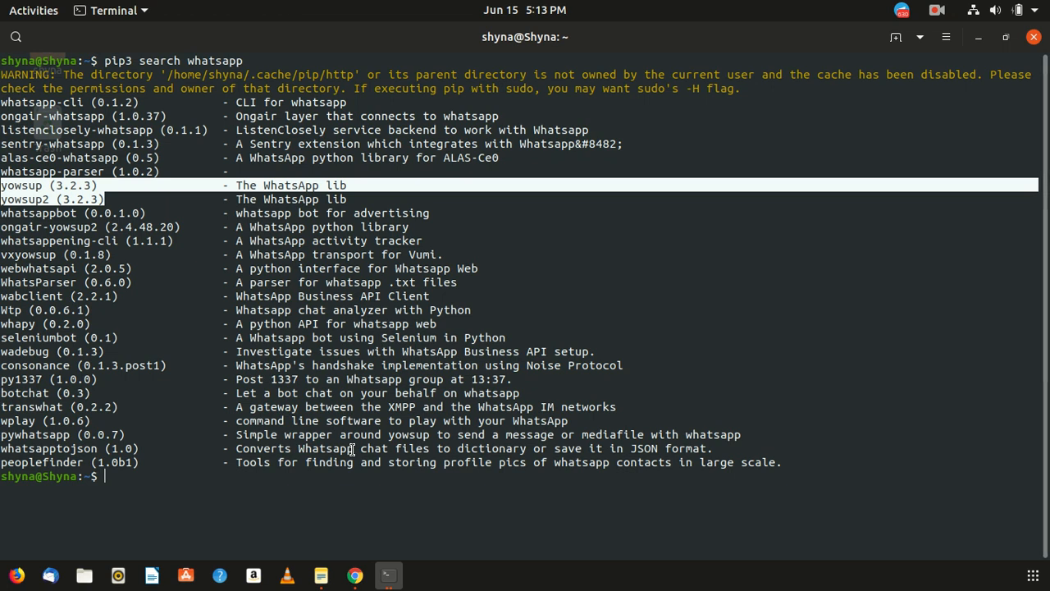
pyautogui.write('pip3 search whatsap')
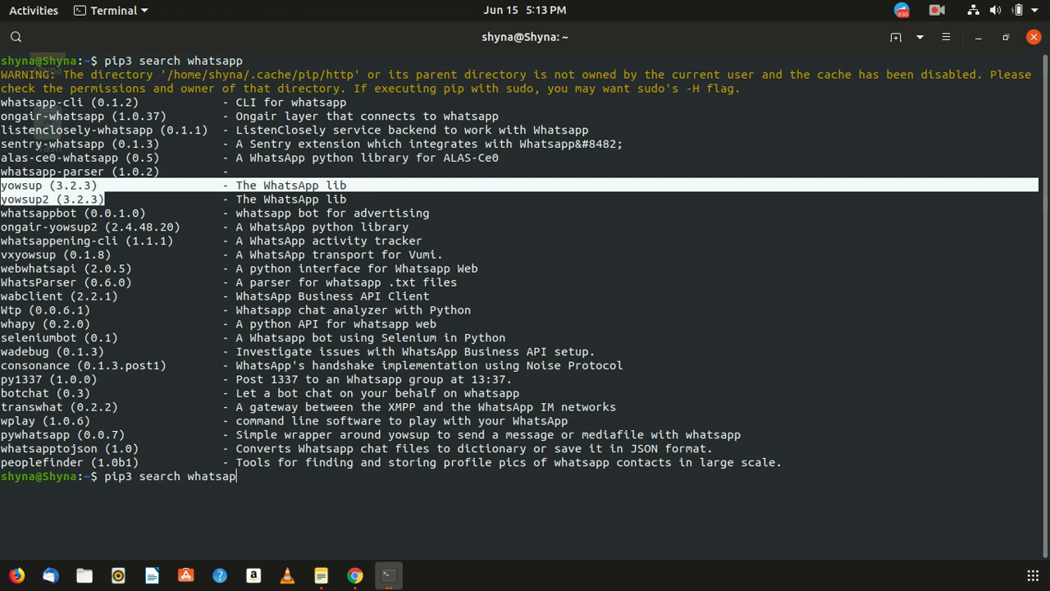
# Run 'pip3 search face' and scroll the results to find face_recognition 1.2.3.
pyautogui.write('face')
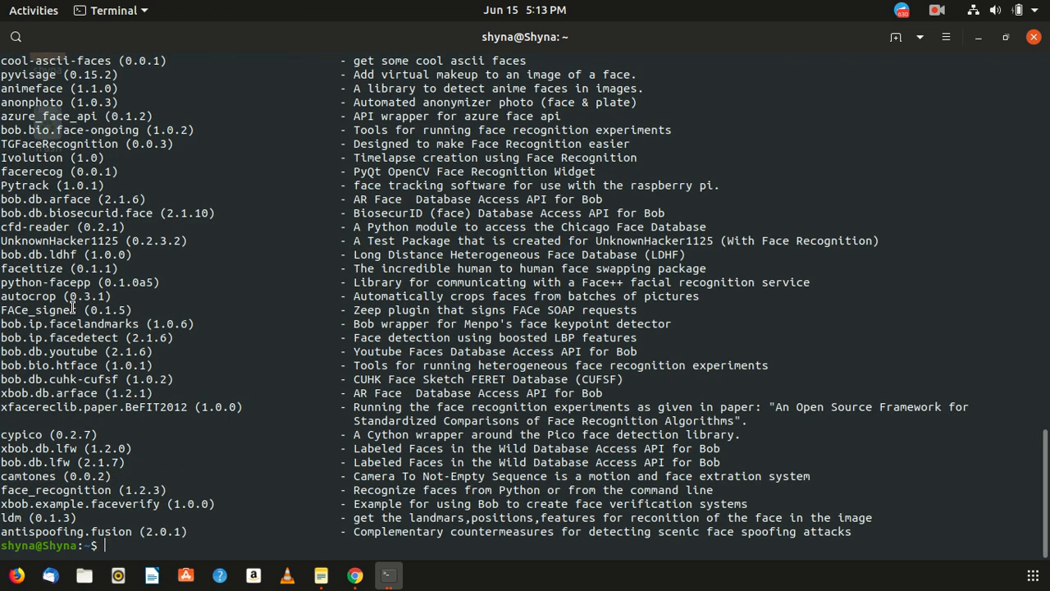
pyautogui.moveTo(74, 303)
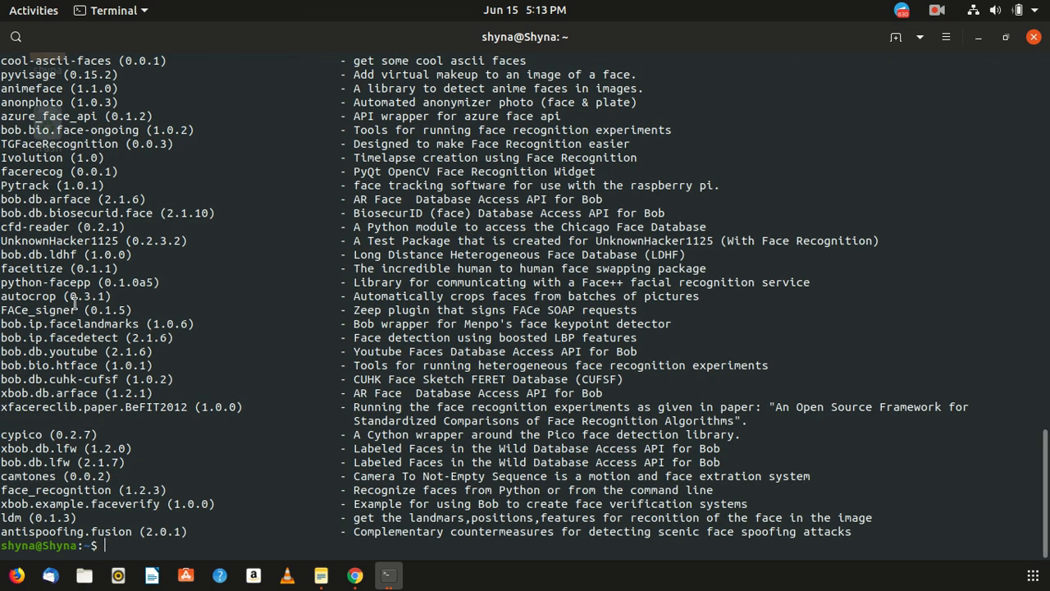
pyautogui.moveTo(1042, 529)
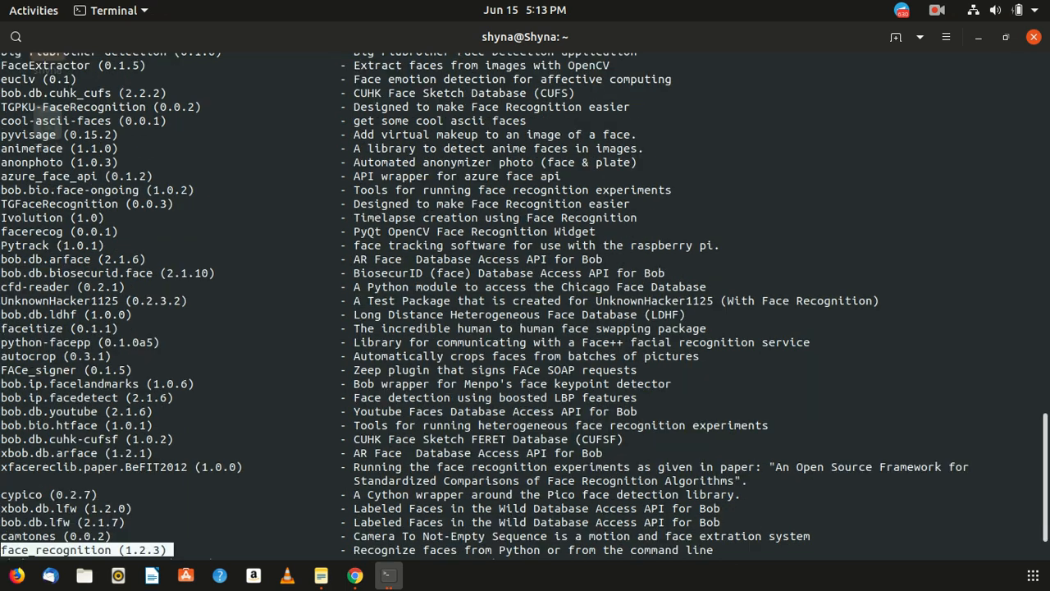
pyautogui.scroll(-3)
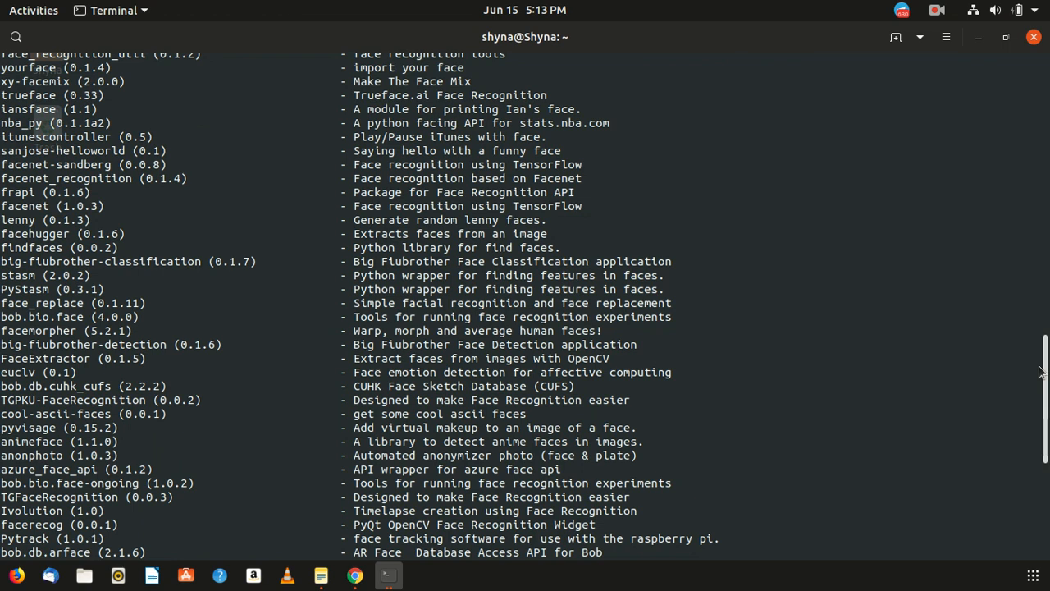
pyautogui.write('pip3 search face')
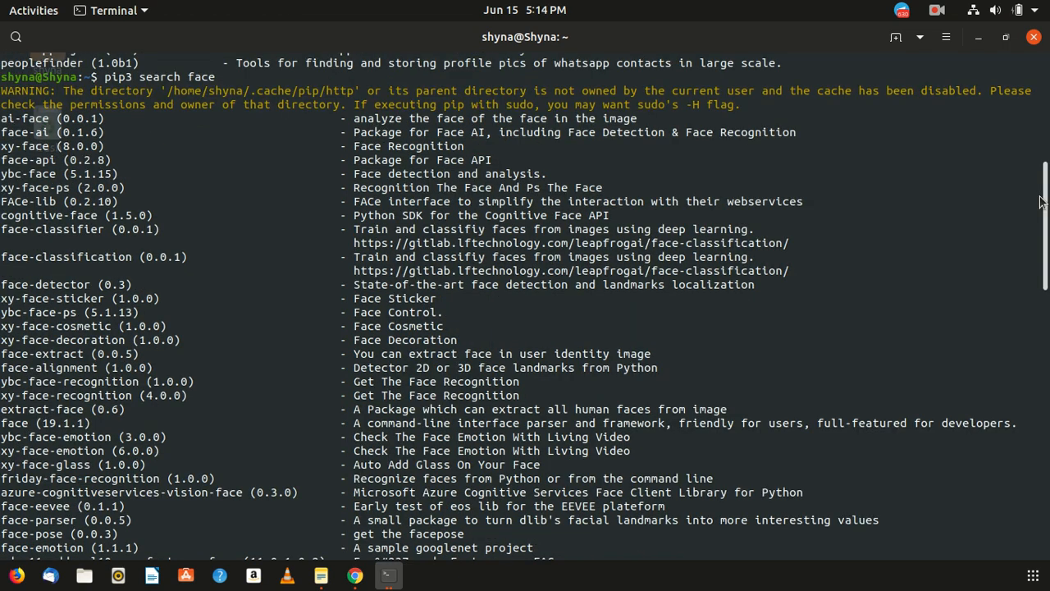
pyautogui.scroll(-3)
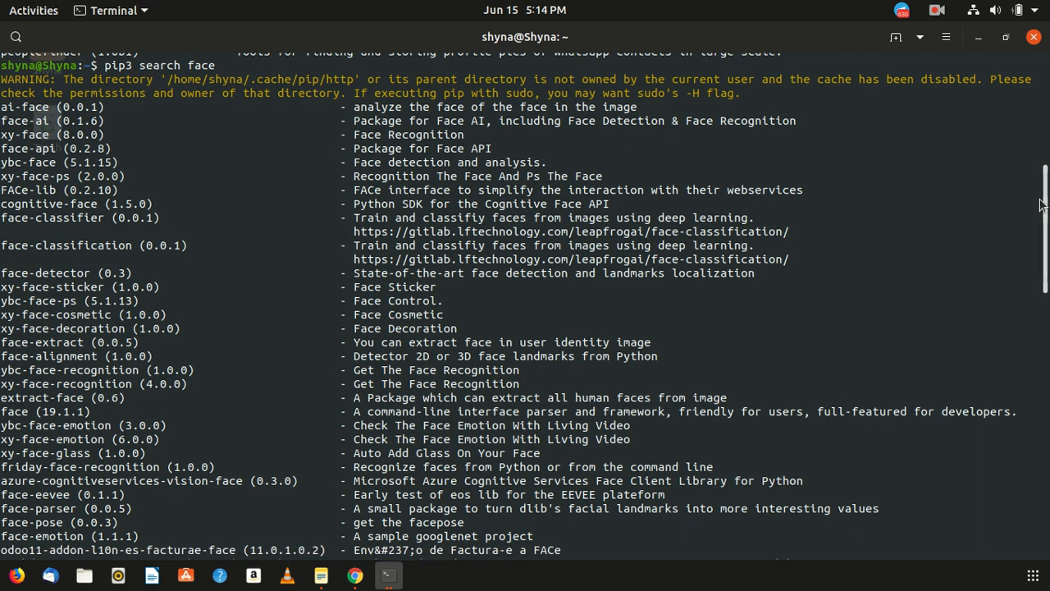
pyautogui.scroll(-3)
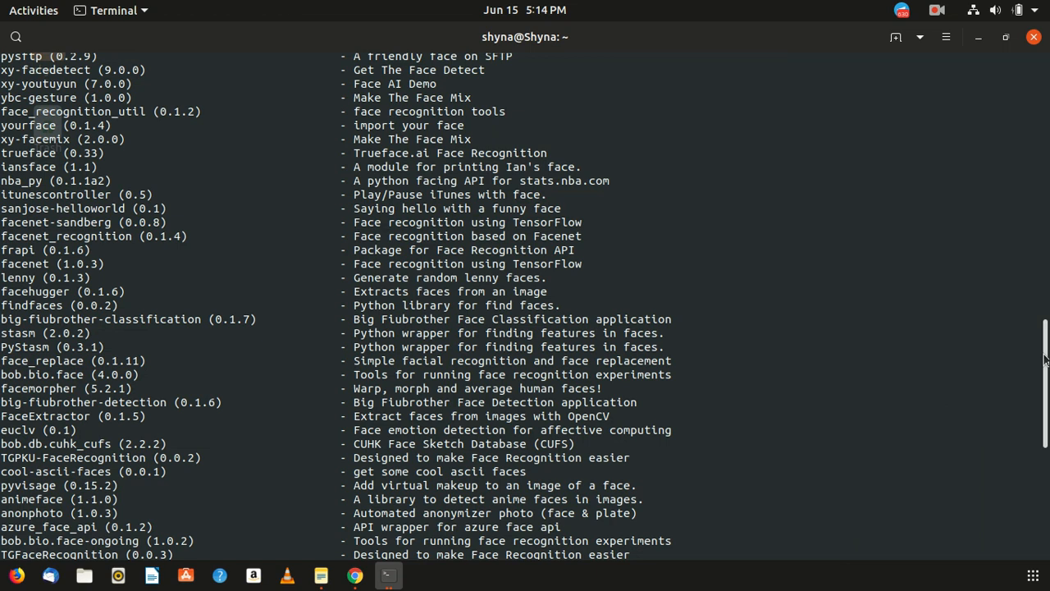
pyautogui.scroll(-3)
pyautogui.write('sudo pip3 install face_recognition')
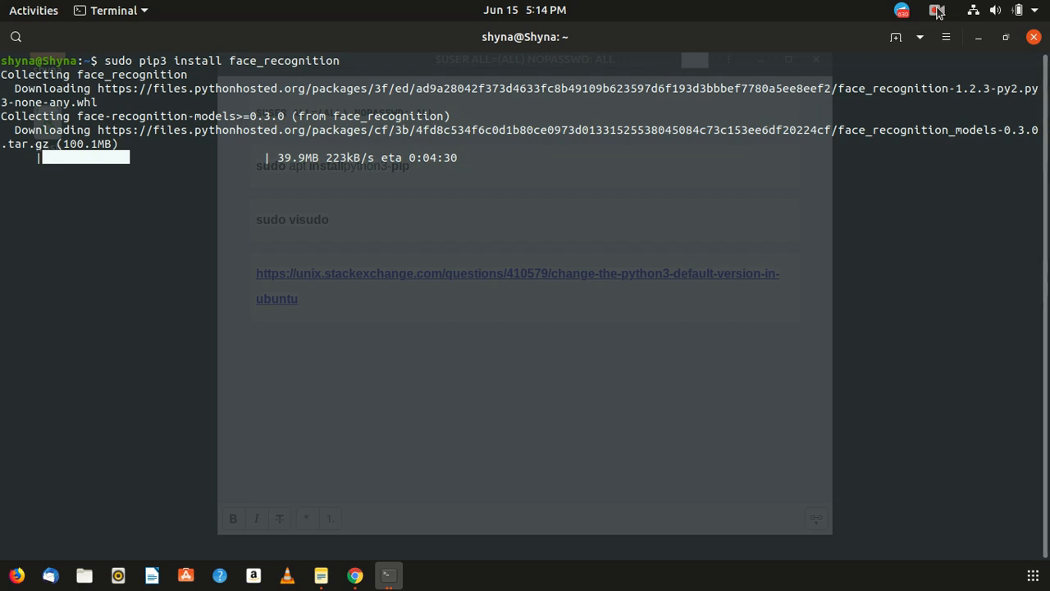
# Wait while sudo pip3 install face_recognition downloads the face-recognition-models archive.
pyautogui.click(936, 10)
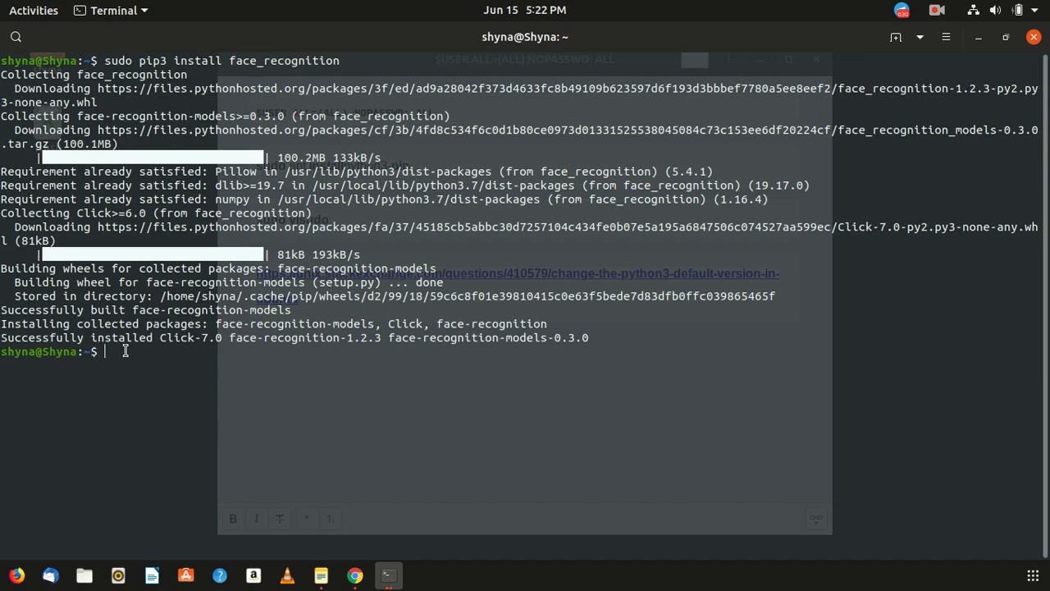
pyautogui.moveTo(151, 359)
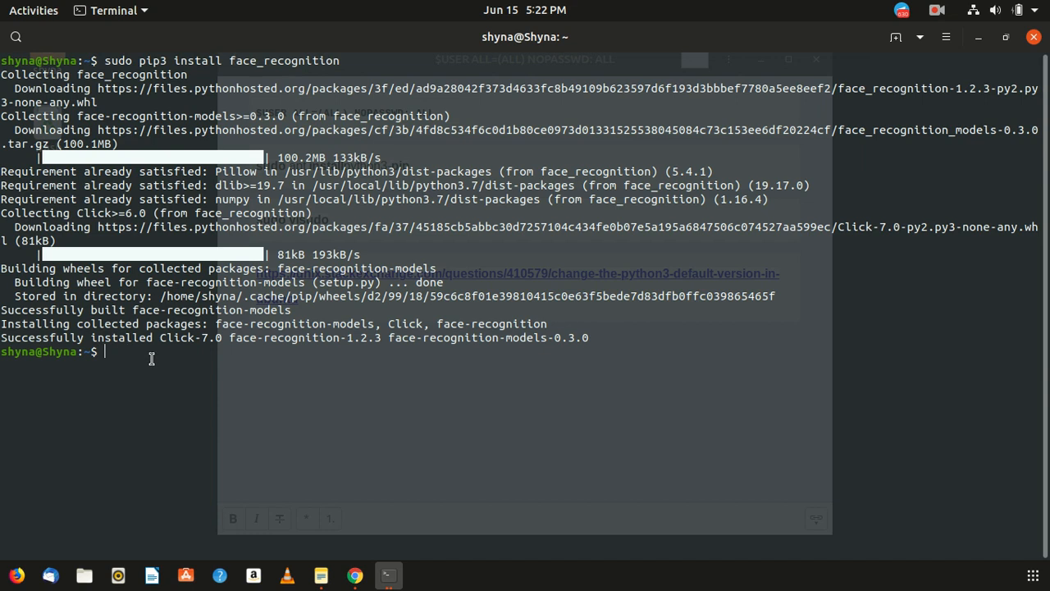
pyautogui.moveTo(77, 339)
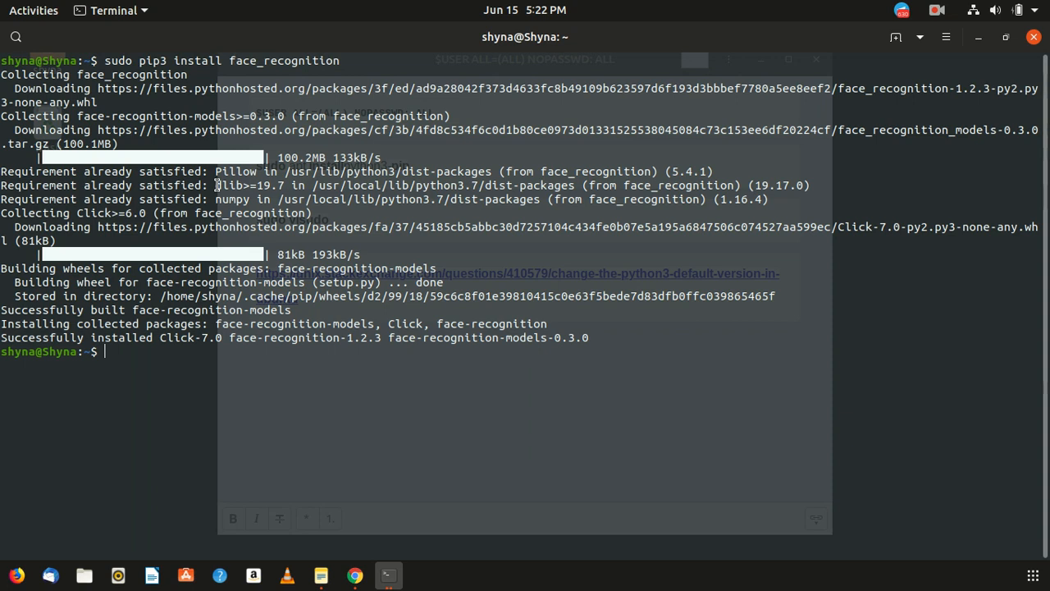
# Highlight python3.7 in the dlib 'Requirement already satisfied' line, then switch to Chrome.
pyautogui.doubleClick(250, 185)
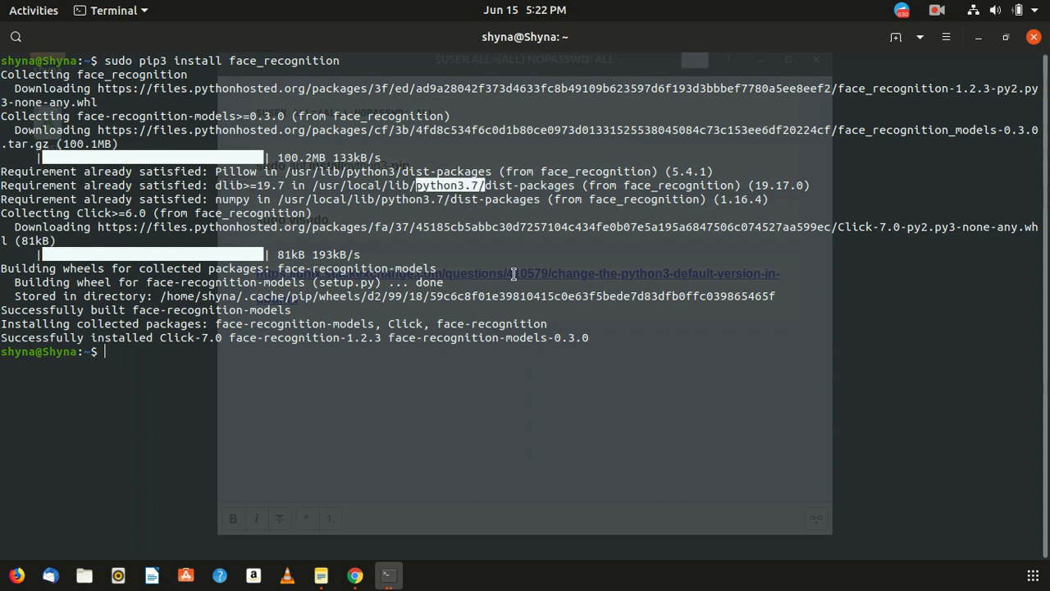
pyautogui.moveTo(437, 246)
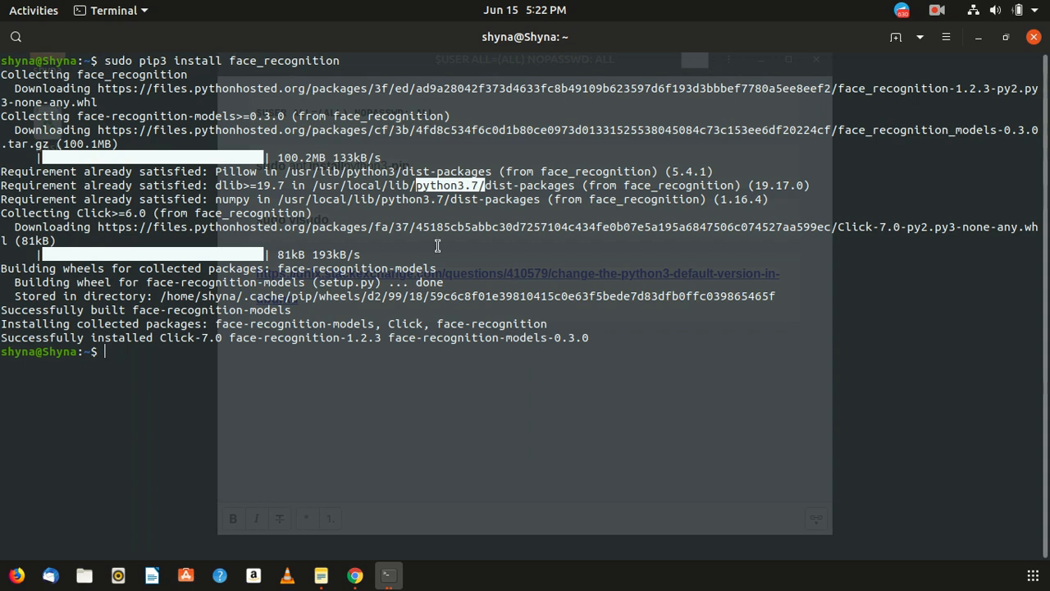
pyautogui.moveTo(466, 191)
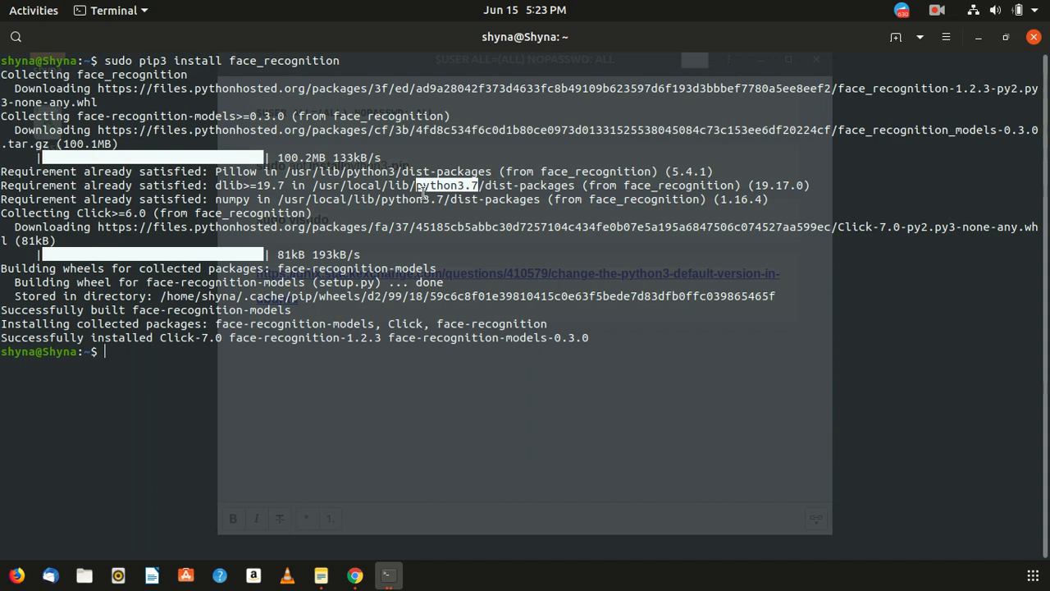
pyautogui.moveTo(424, 304)
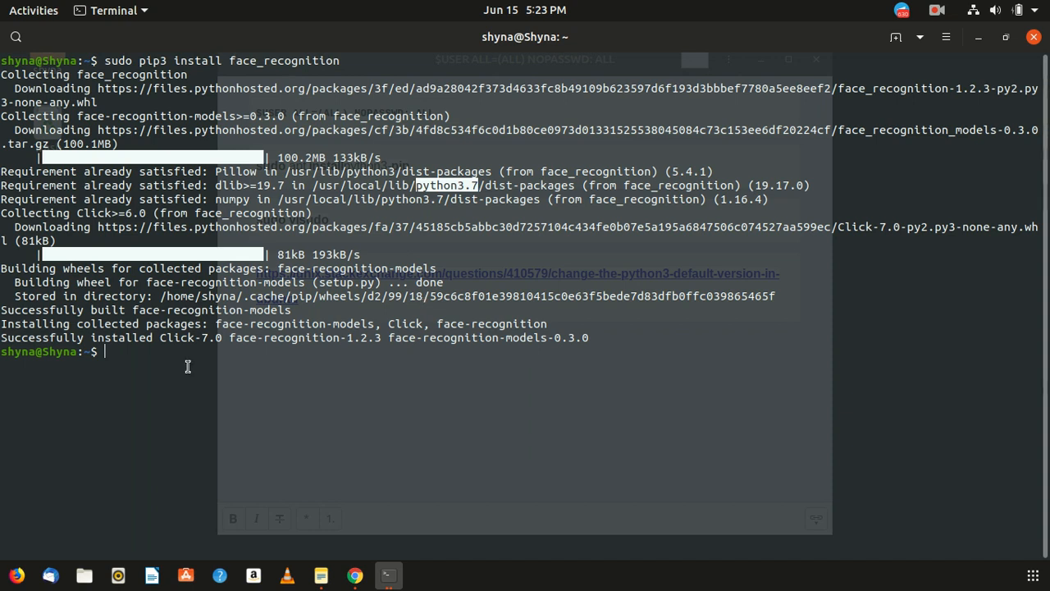
pyautogui.moveTo(580, 482)
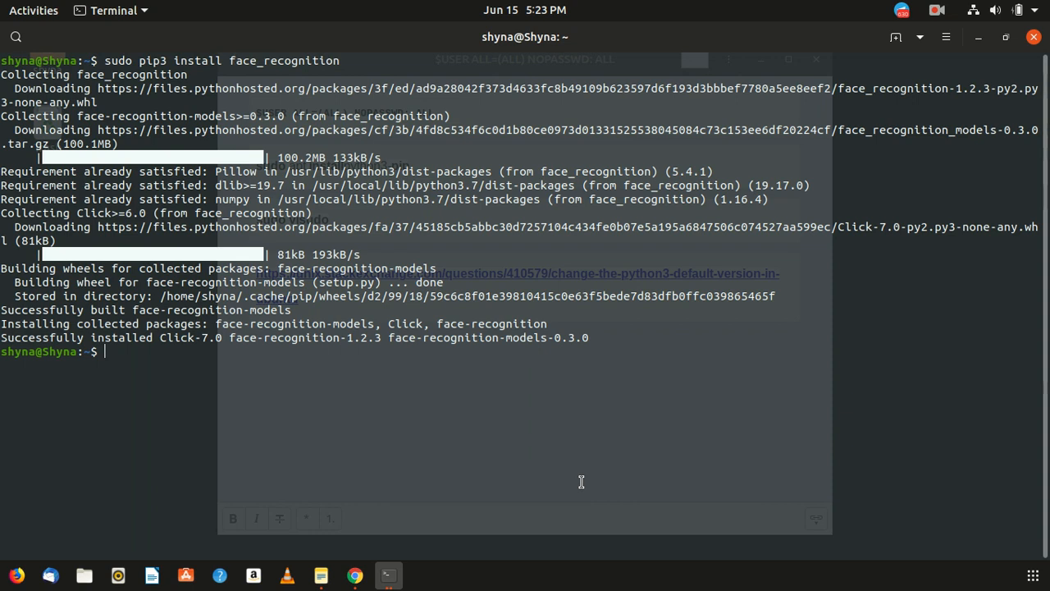
pyautogui.click(355, 575)
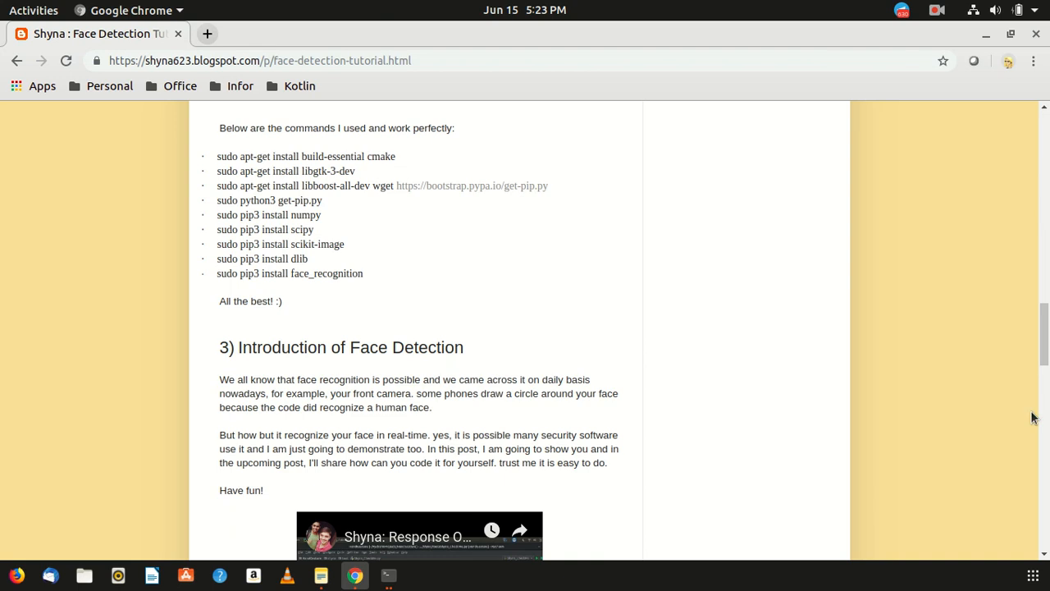
# Scroll the Face Detection Tutorial's install command list, then return to Terminal.
pyautogui.scroll(-3)
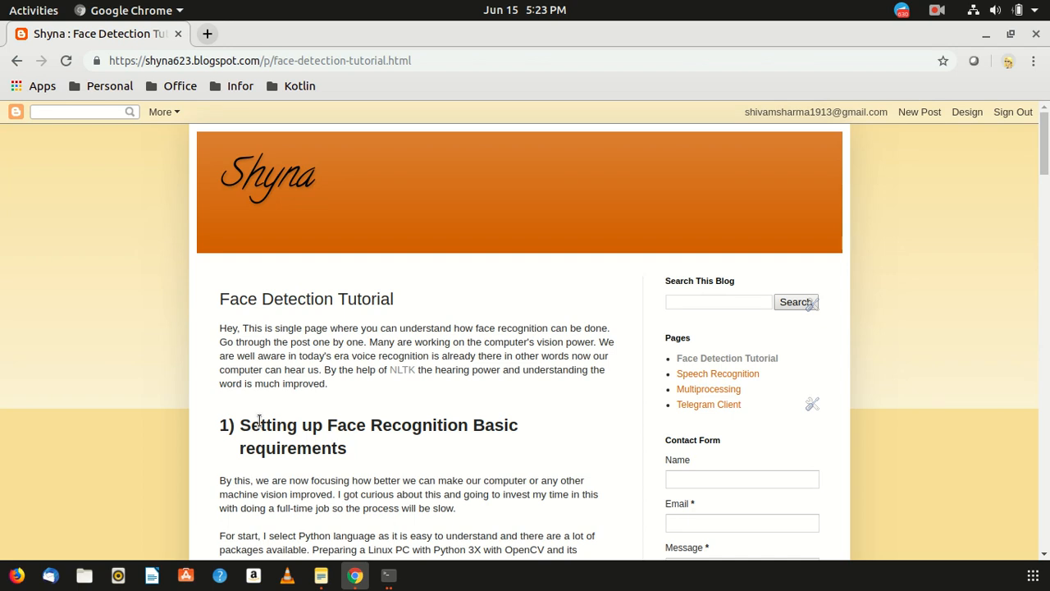
pyautogui.click(387, 575)
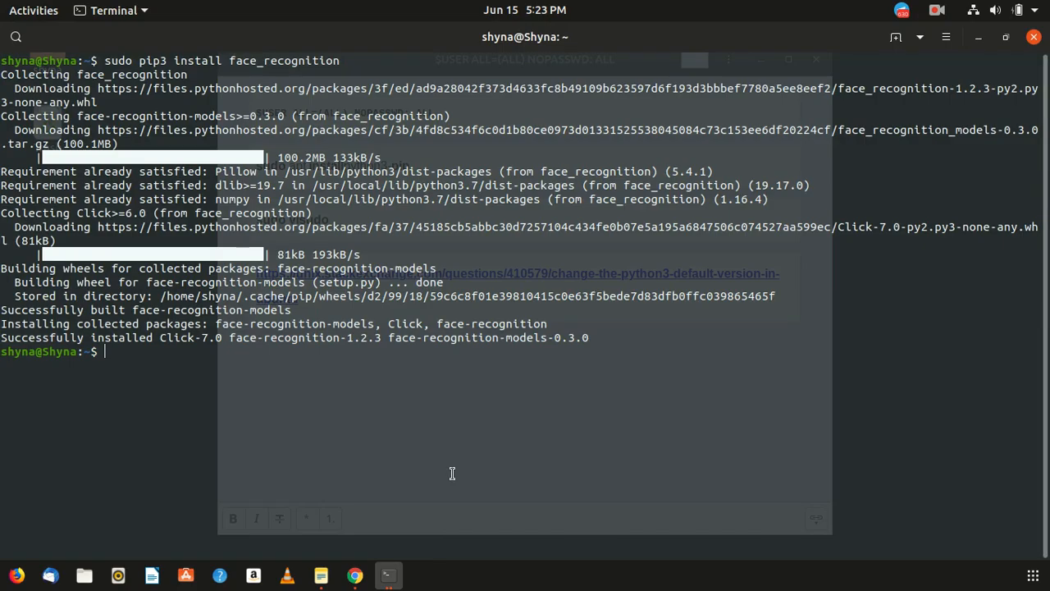